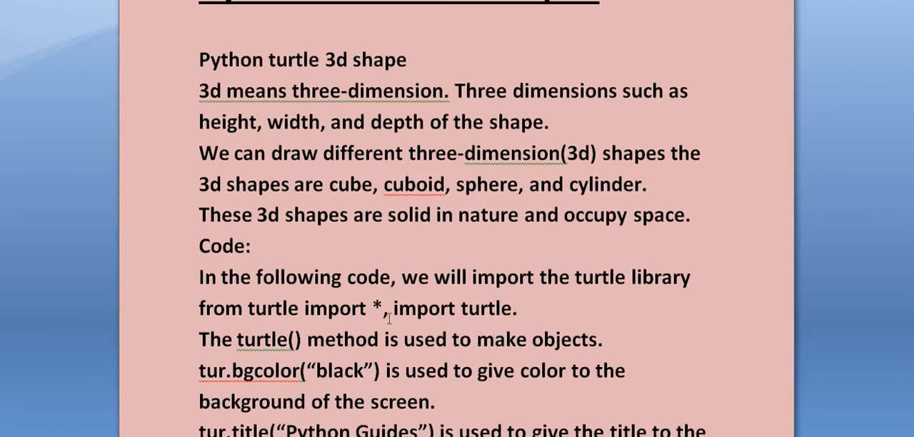
- Scroll through the Word notes explaining turtle 3D shape code
scroll("down", 3)
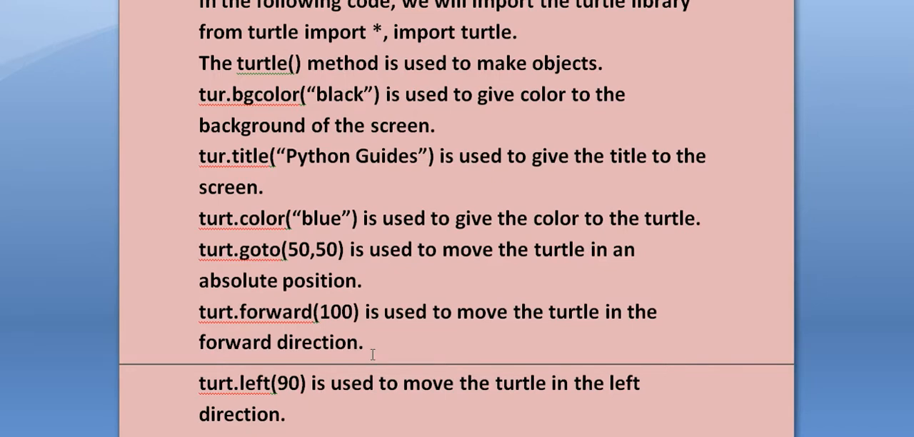
scroll("down", 3)
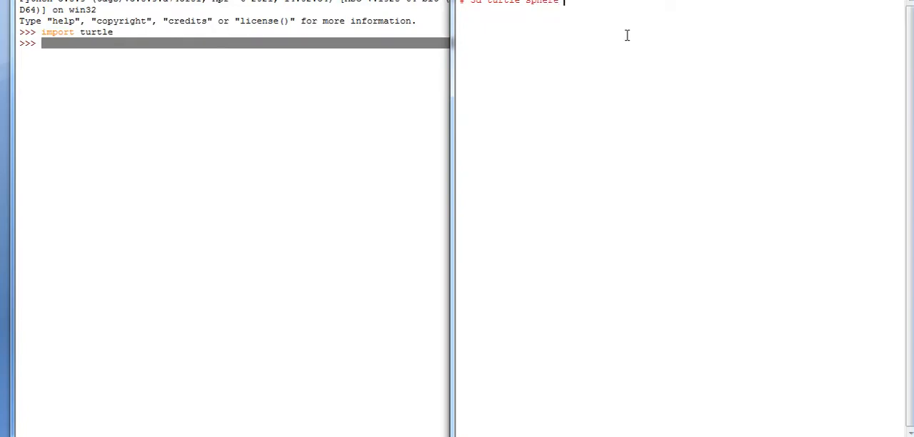
- Add a header comment plus 'from turtle import *' and 'import turtle as tur'
type("in pych")
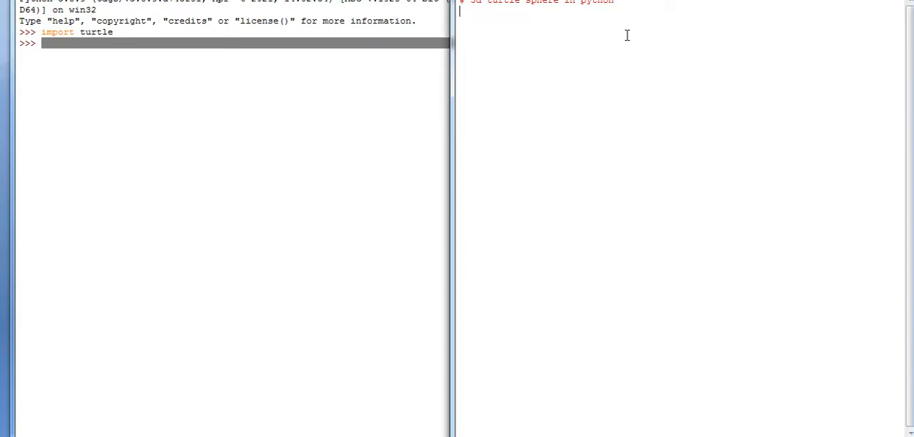
type("from")
type("# pip install")
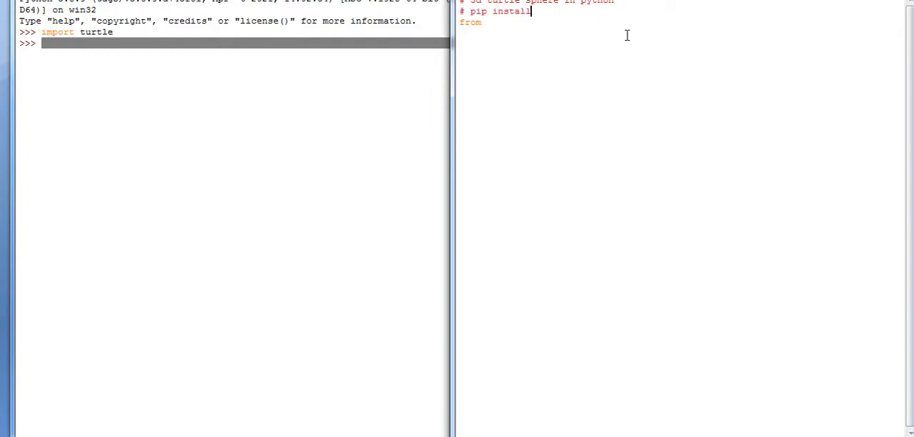
type("turtle")
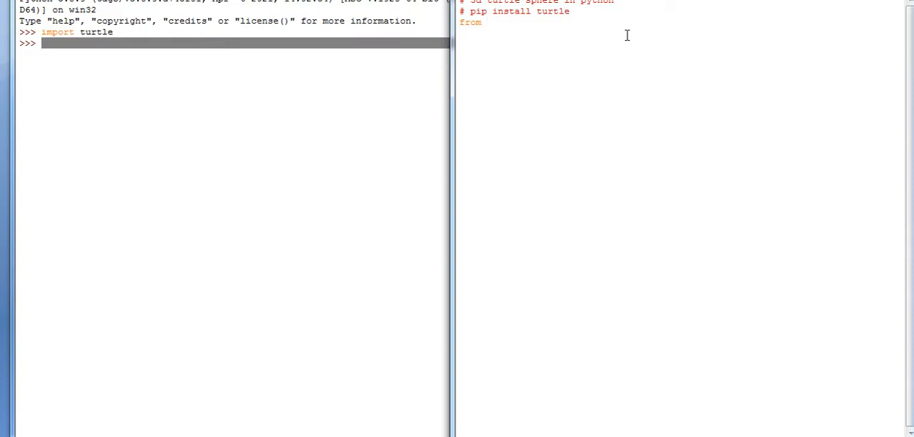
type("t")
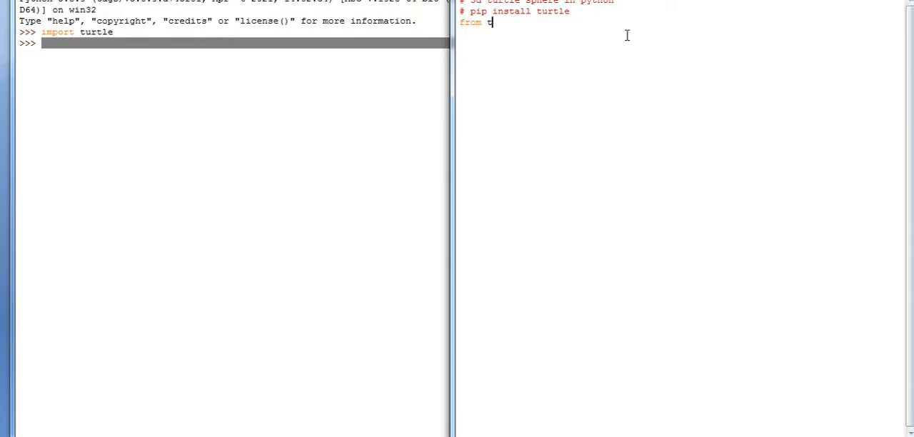
type("urtle")
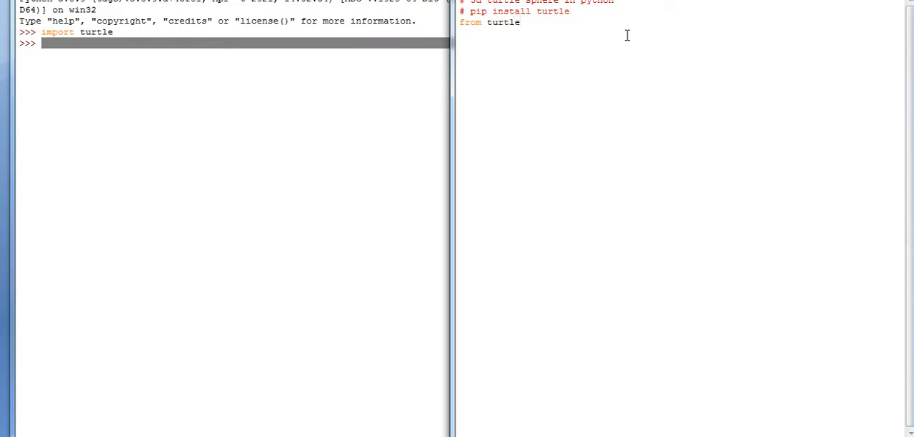
type("import")
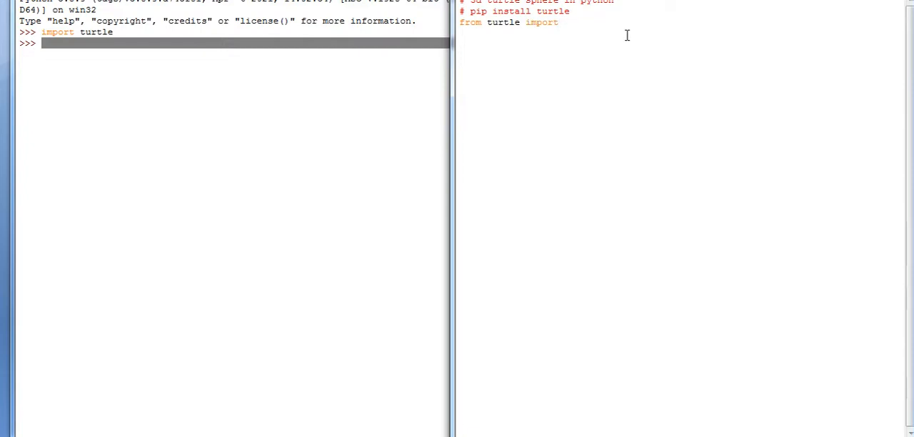
type("*")
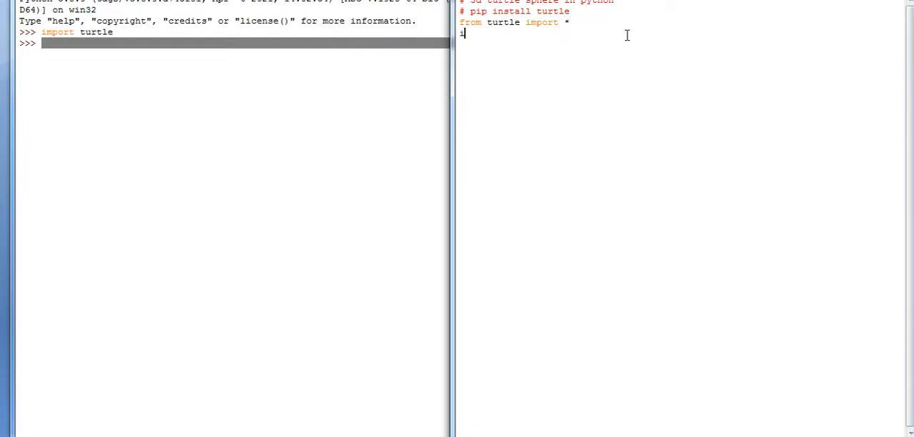
type("import")
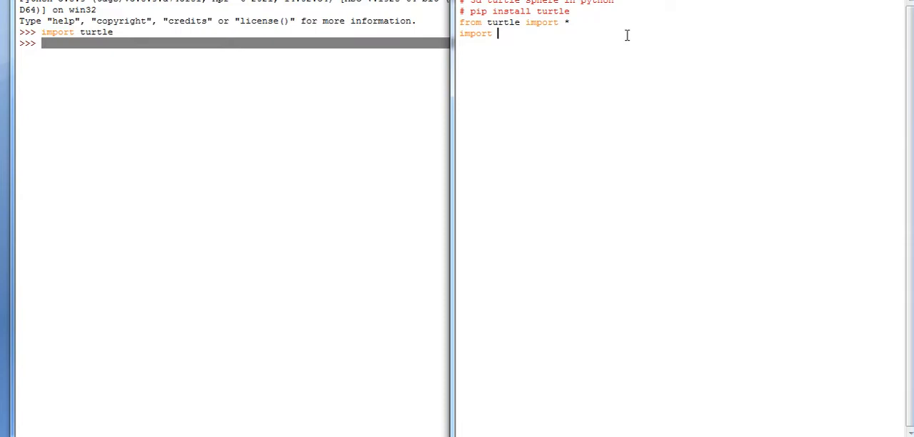
type("turtle")
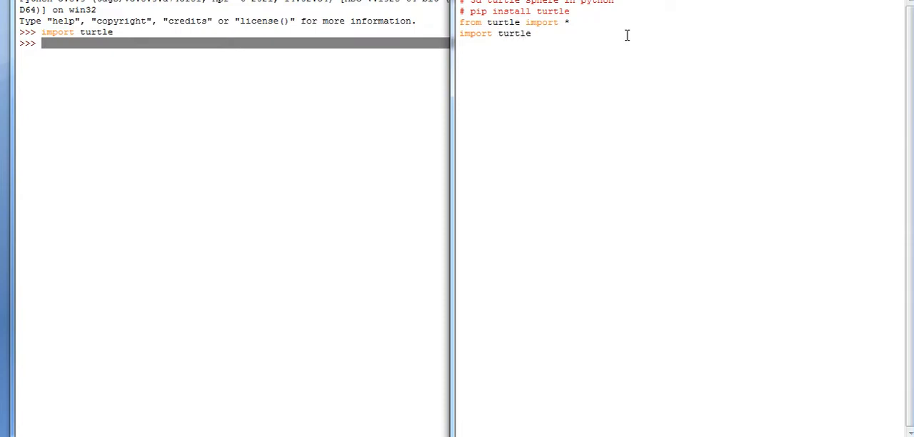
type("as tur")
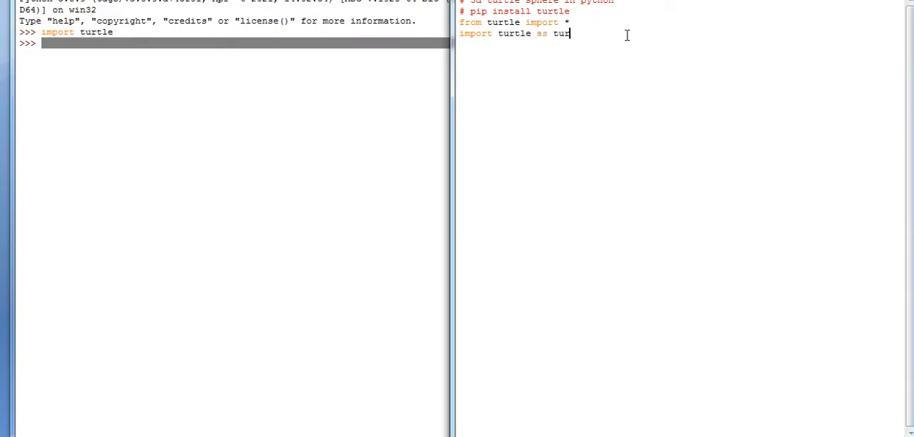
key("Return")
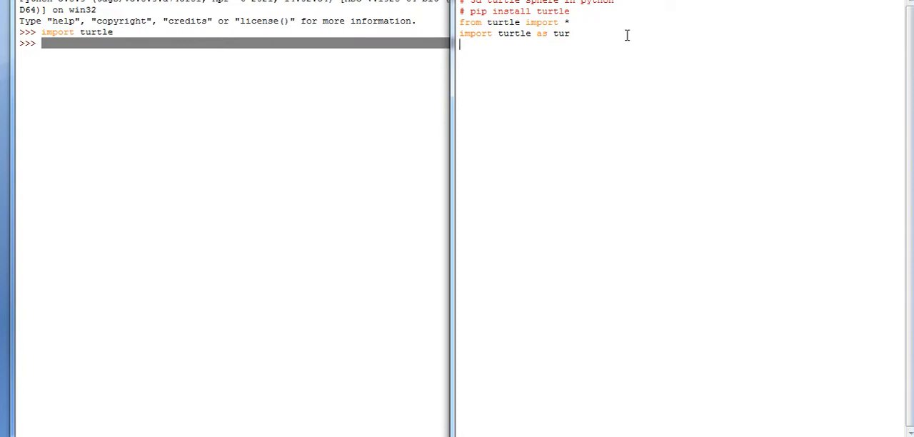
- Add screen = tur.screen() and begin a function definition
type("scree")
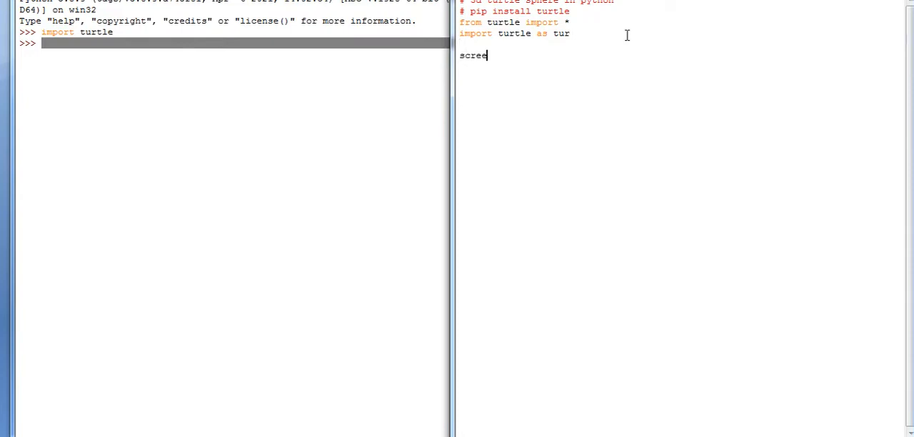
type("n")
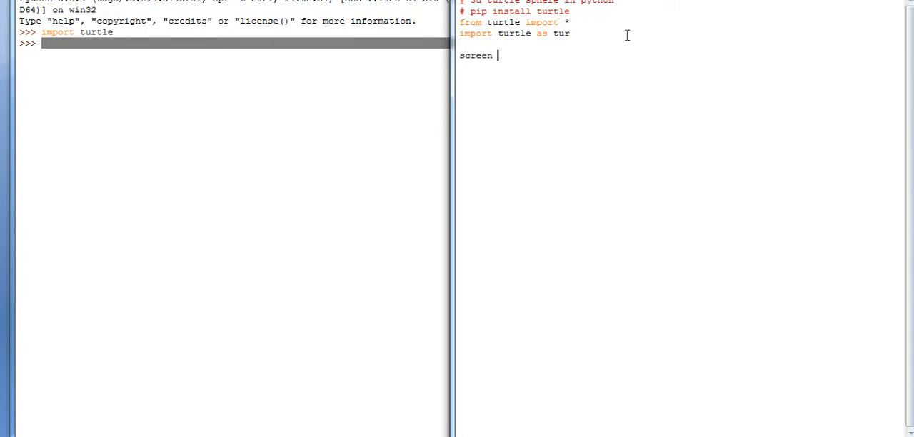
type("= tur")
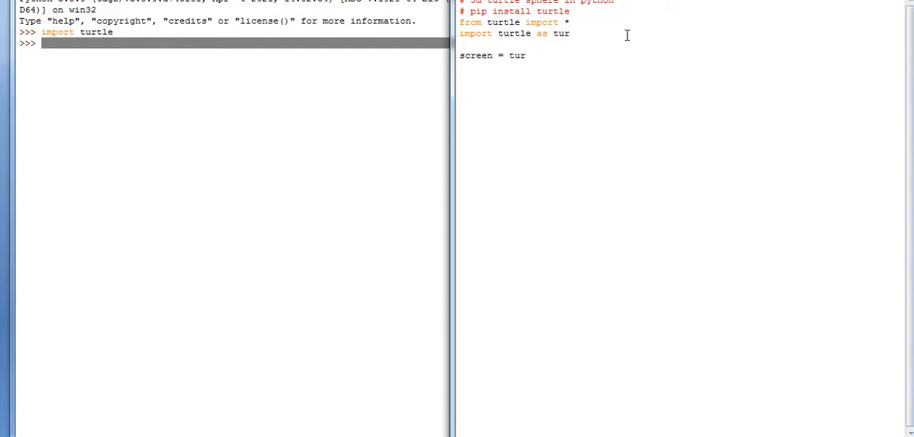
type(".sc")
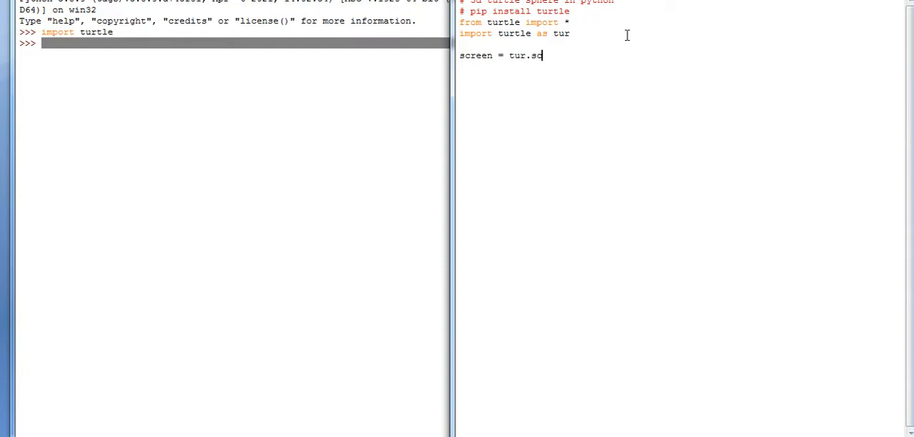
type("reen")
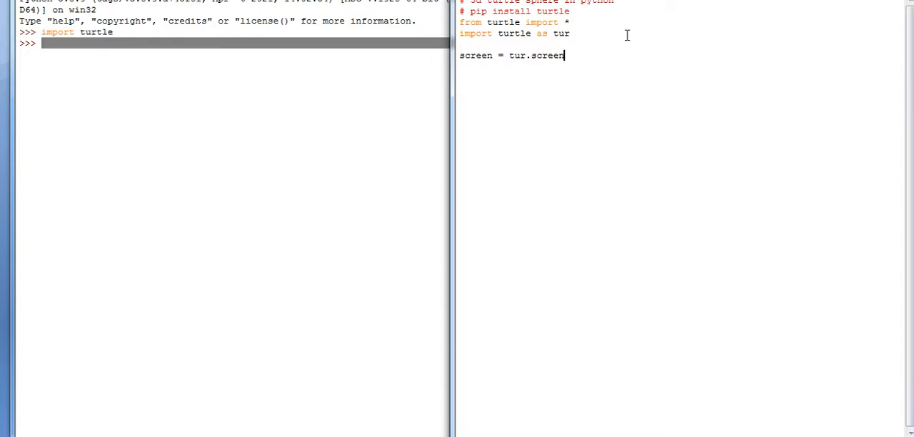
type("()")
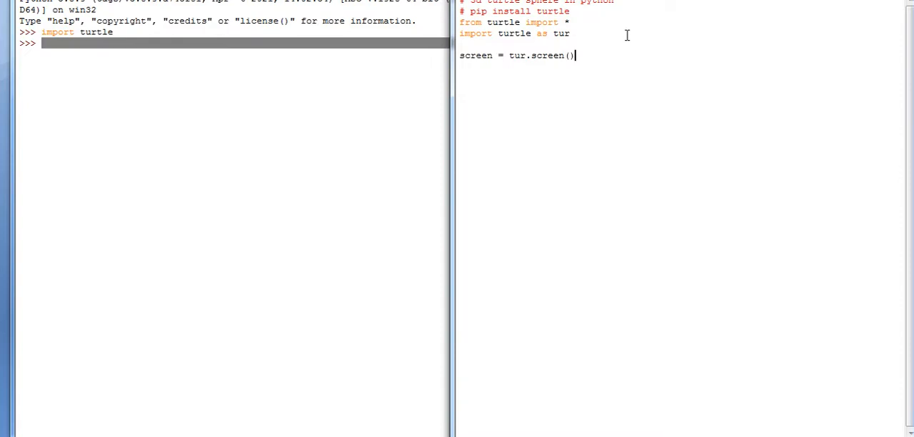
type("def")
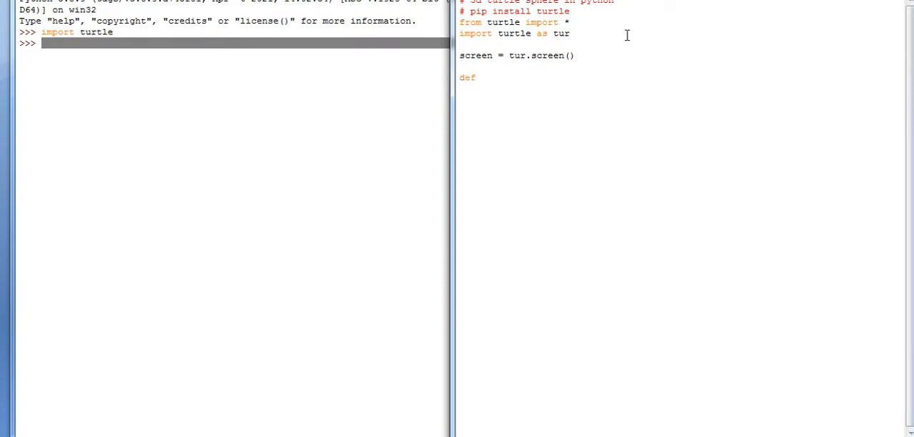
- Define draw(rad) with a range(2) loop drawing tur.circle(rad,90)
type("draw")
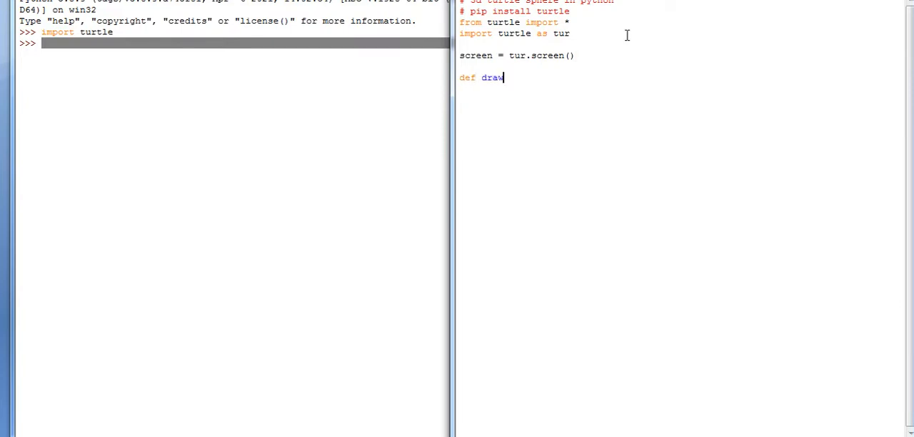
type("(rad):")
type("for")
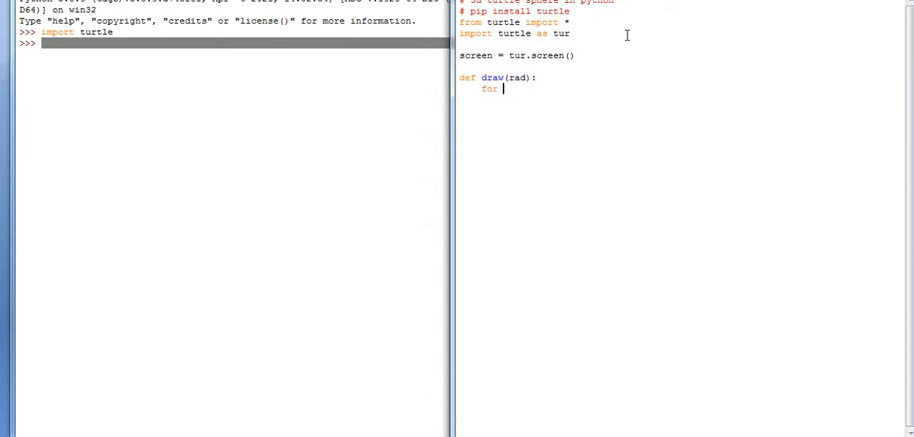
type("i in range")
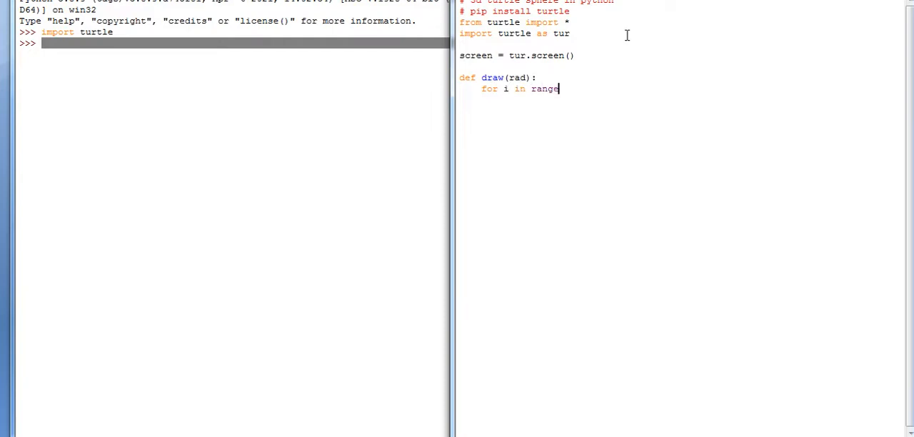
type("(")
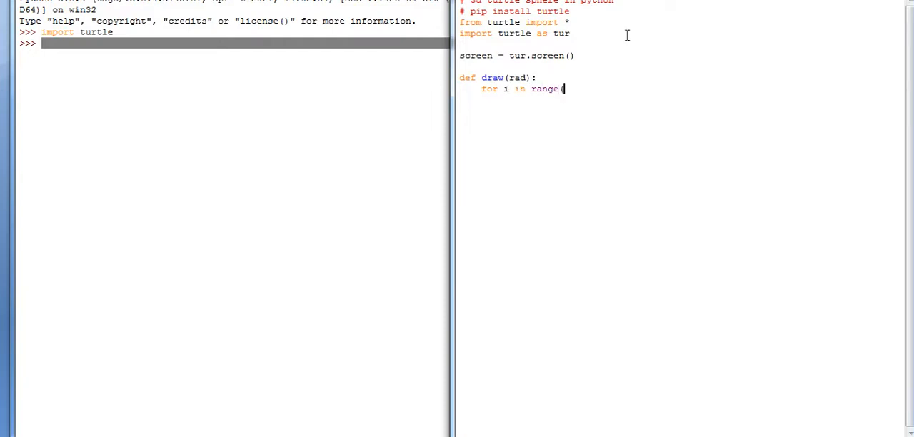
type("2):")
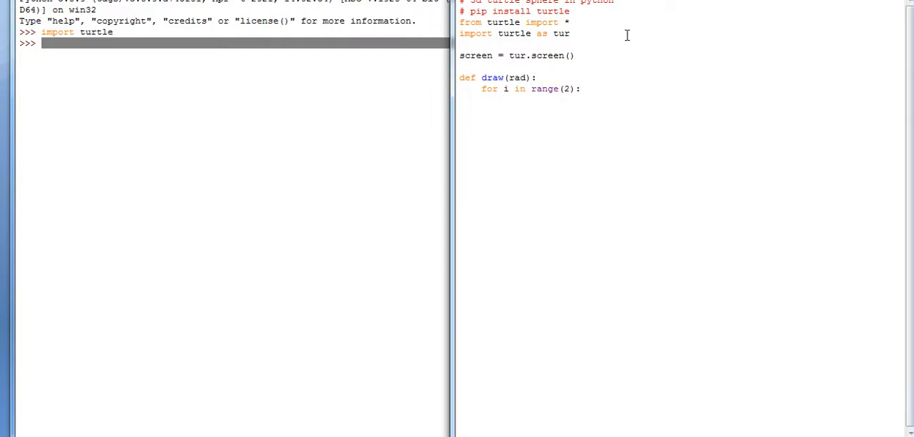
type("tur.")
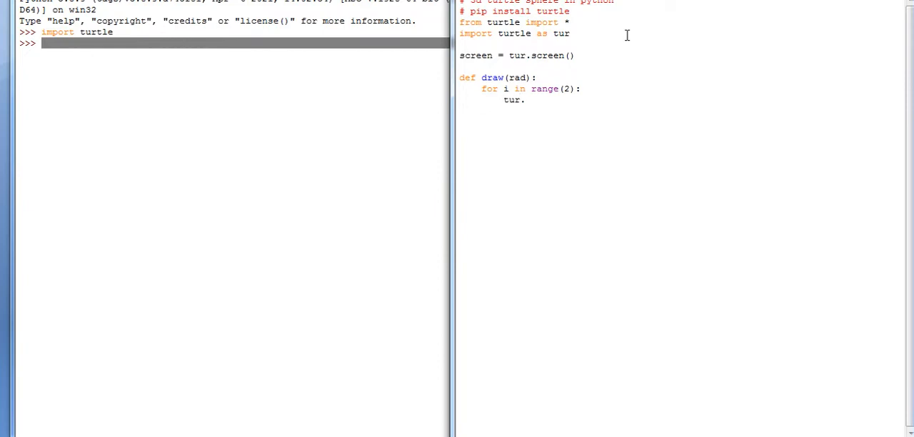
type("circle")
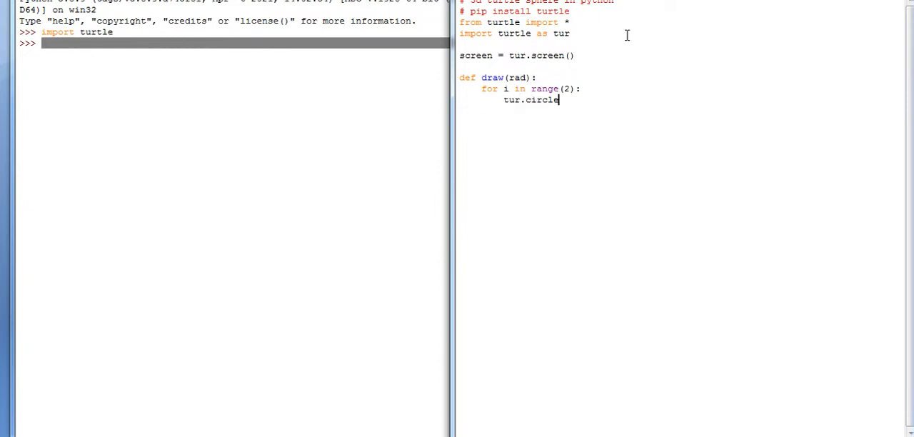
type("(")
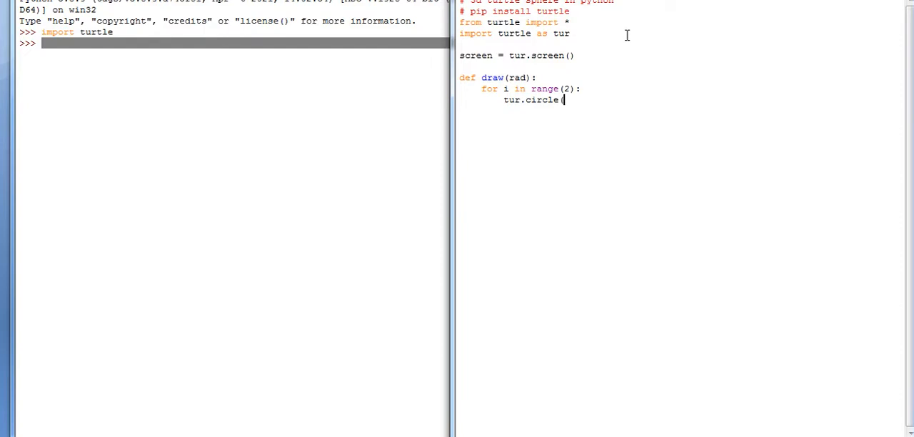
type("rad,0")
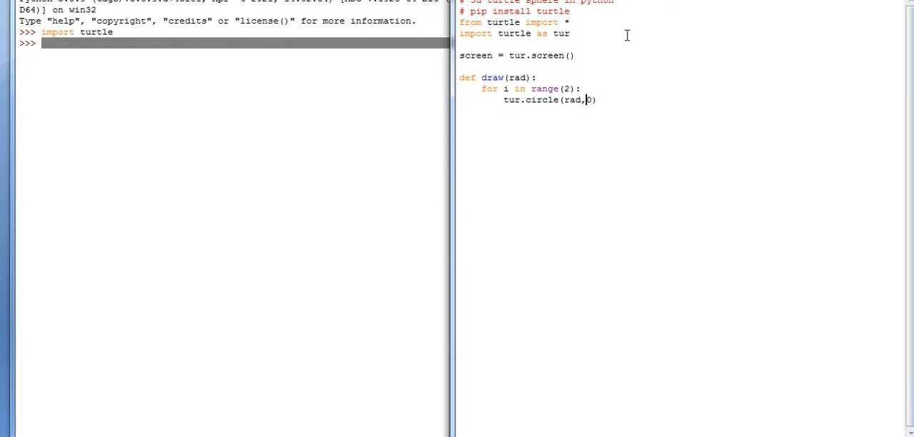
type("90")
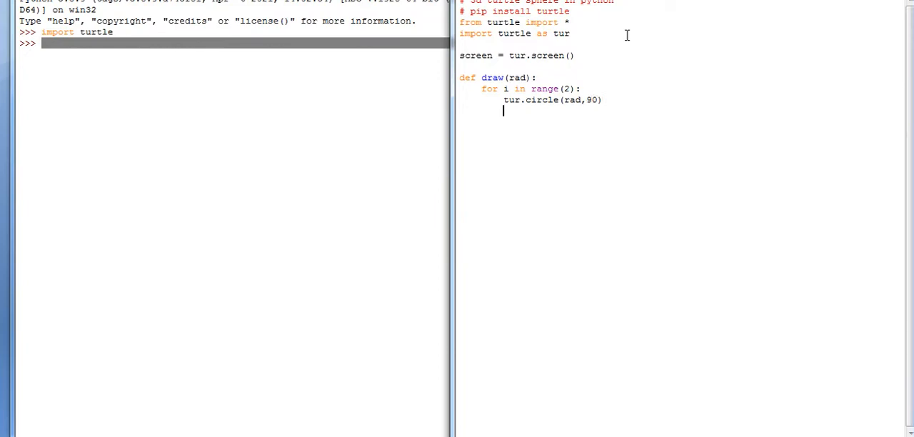
- Add tur.circle(rad//2,90) as the loop's second arc
type("tur.ci")
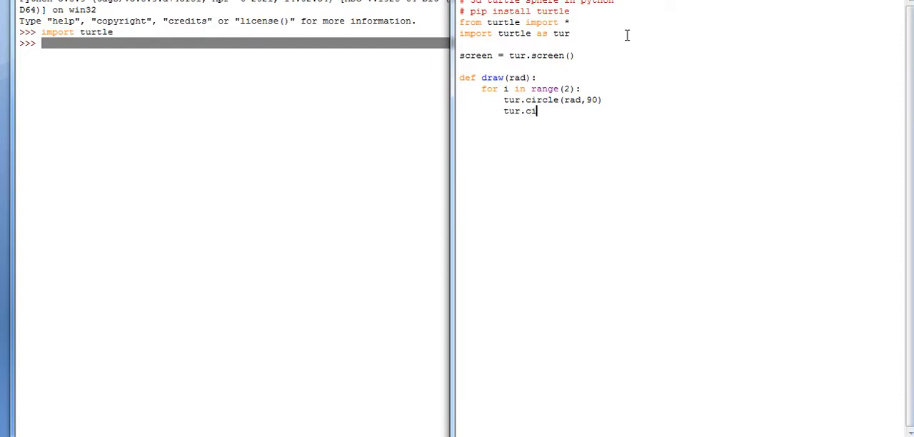
type("rcle")
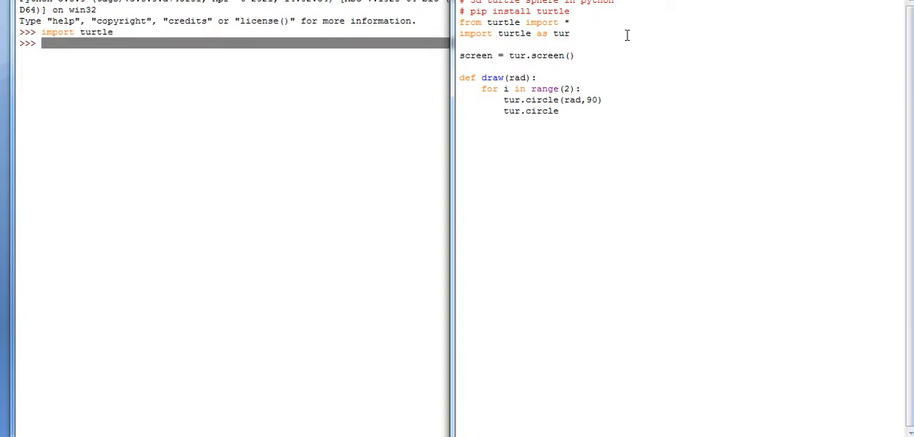
type("(rad")
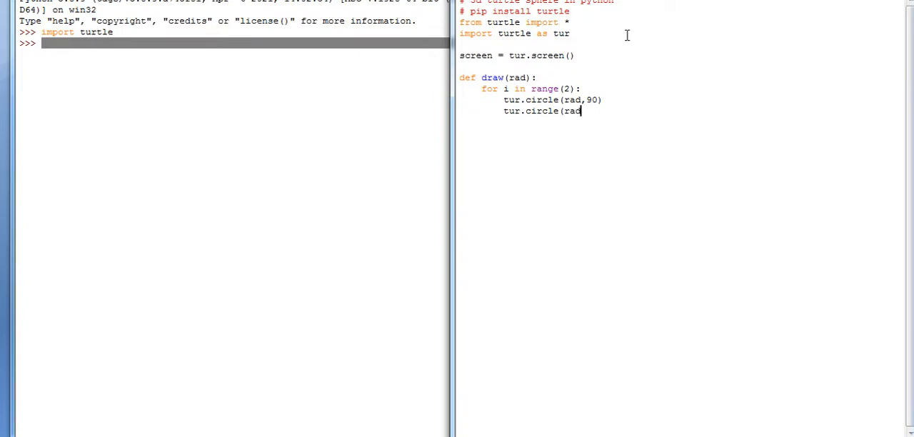
type("//2")
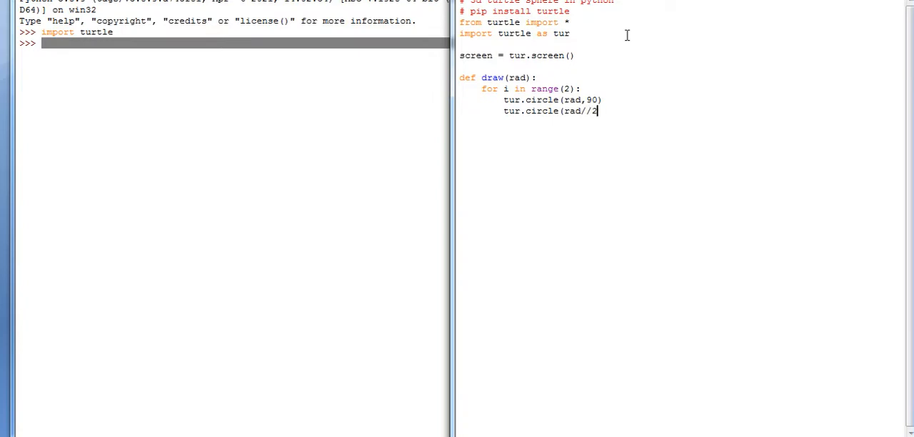
type(",90")
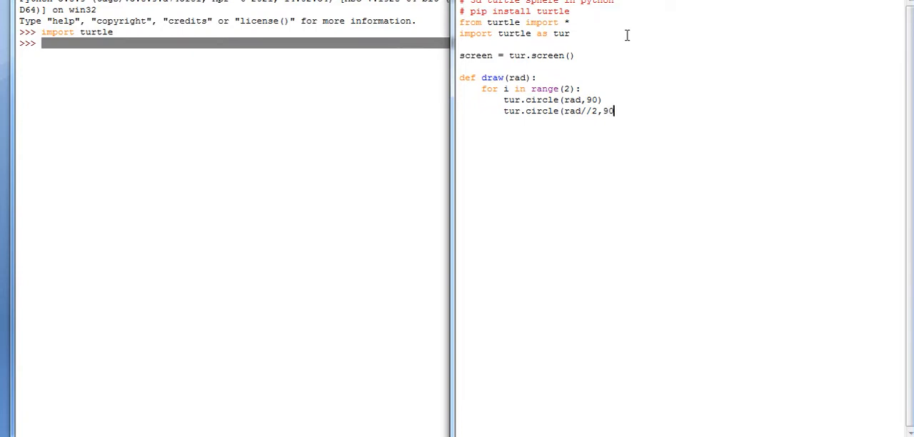
type(")")
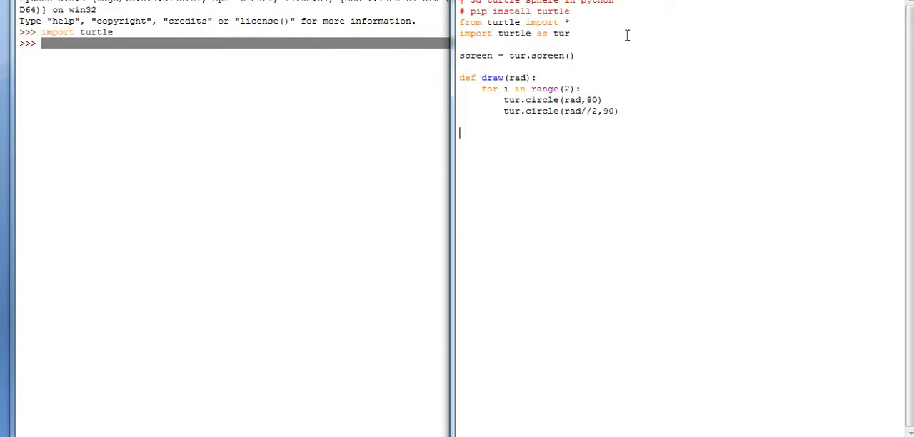
type("sc")
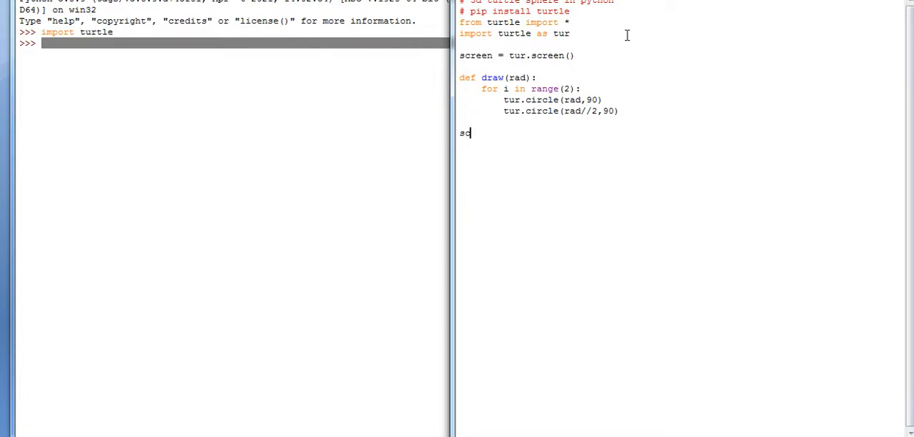
- Size the turtle window with screen.setup(500,500)
type("reen")
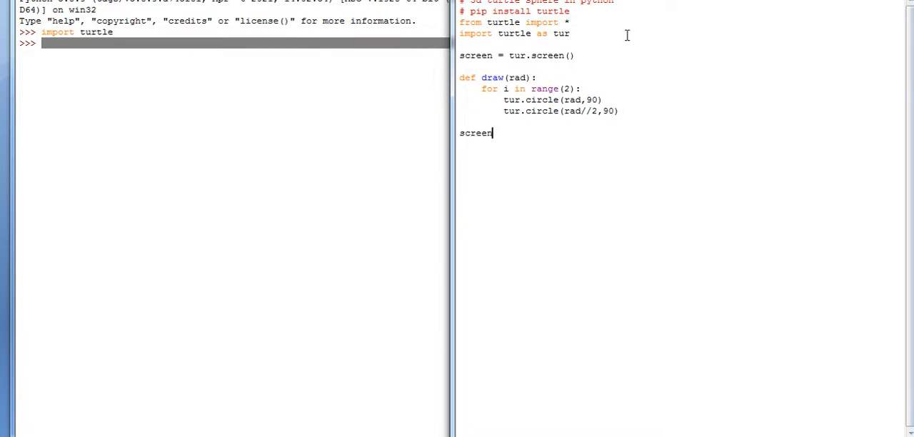
type(".setup")
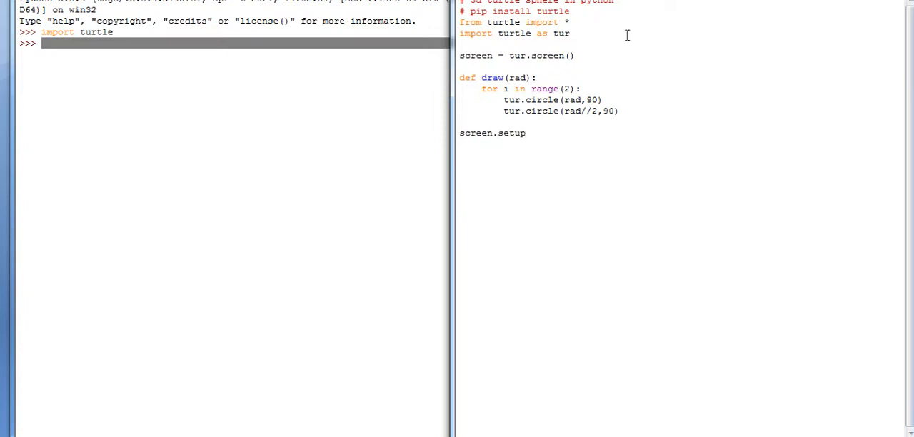
type("(")
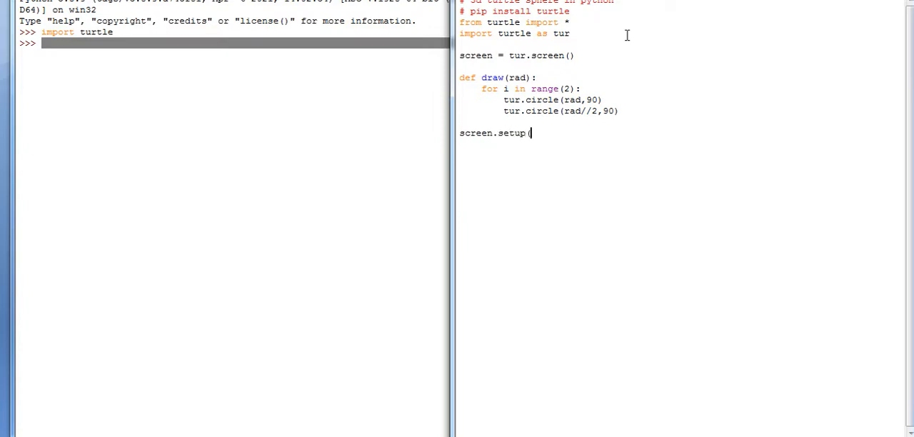
type("500")
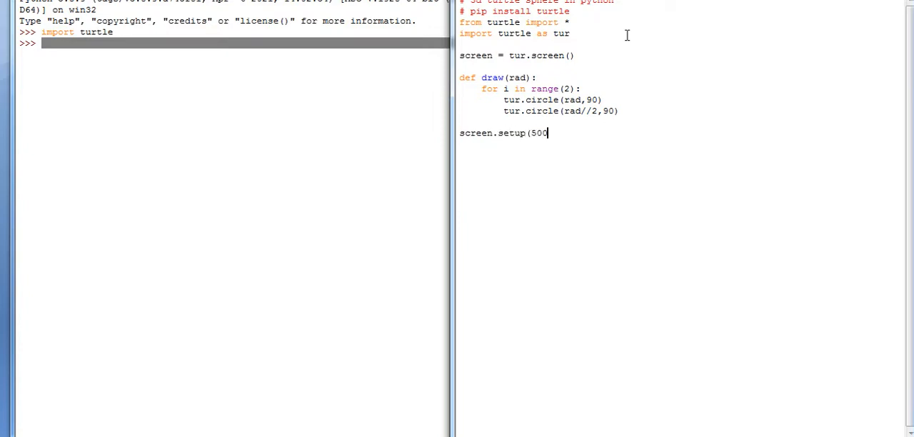
type(",500")
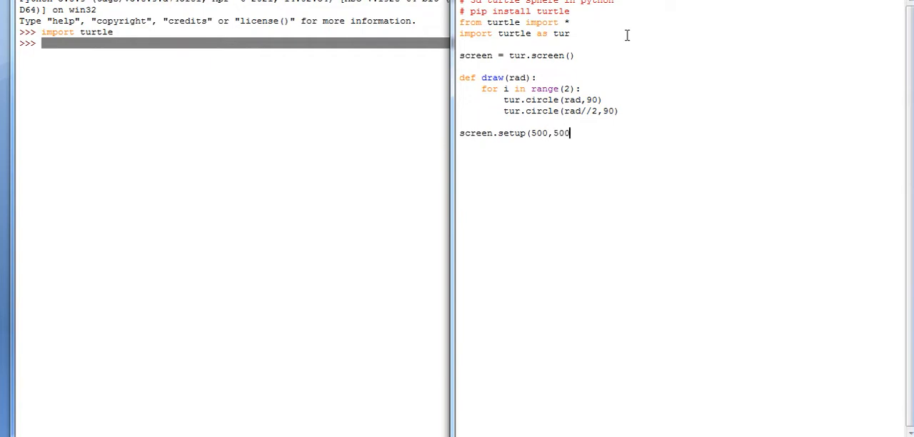
type(")")
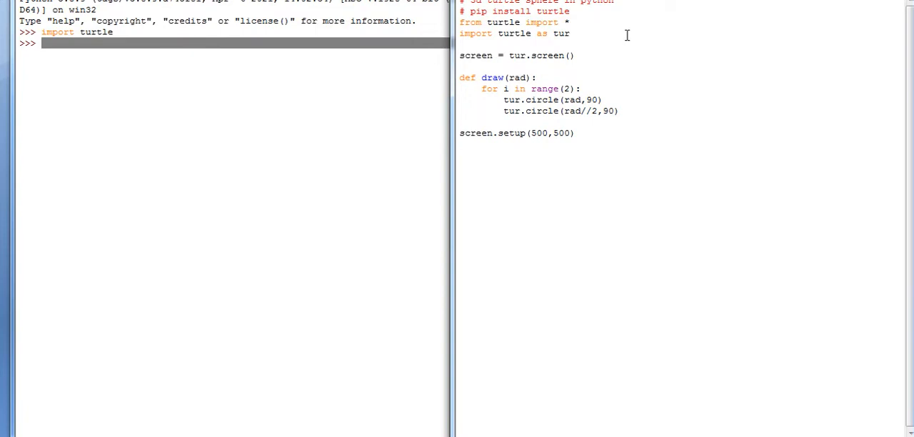
- Give the window a green background with screen.bgcolor('green')
type("screen")
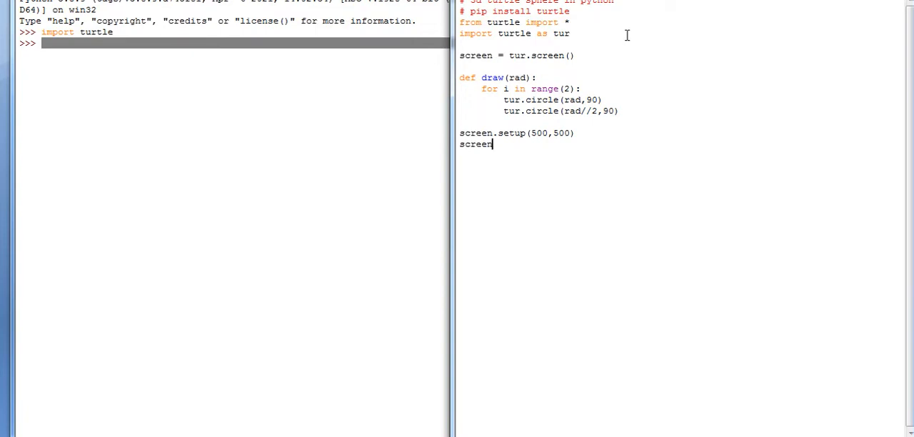
type(".b")
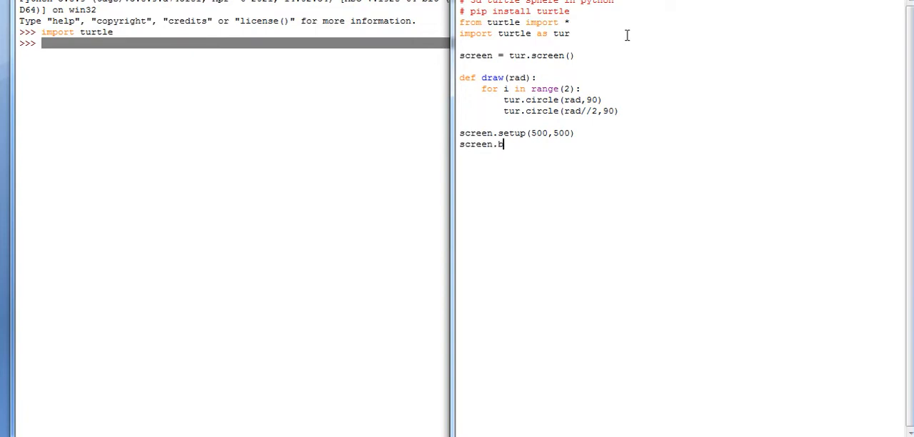
type("gcolor")
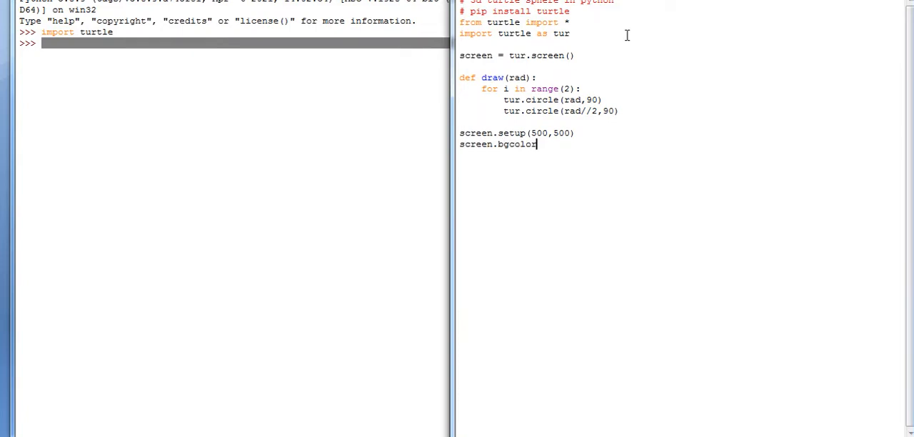
type("('green")
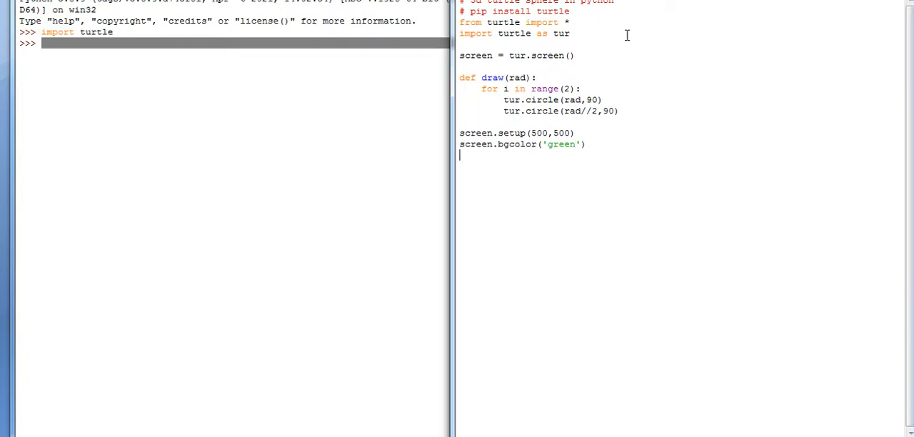
- Start the col list with 'violet', 'blue', 'yello' and 'orange'
type("col")
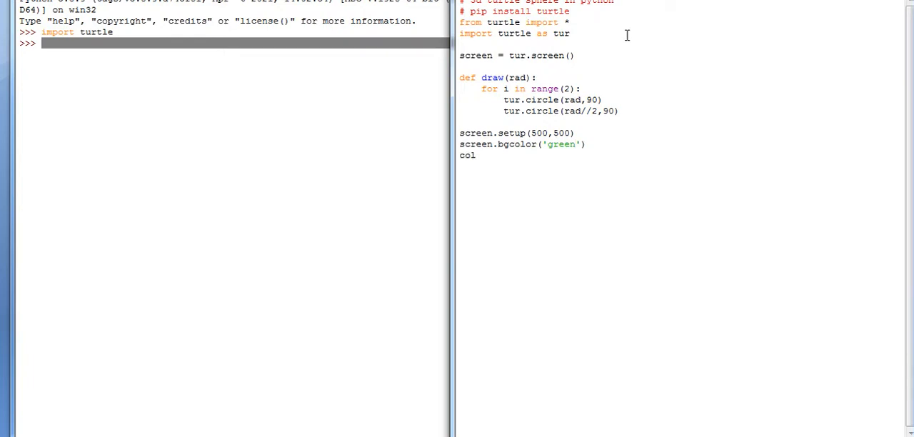
type("=[")
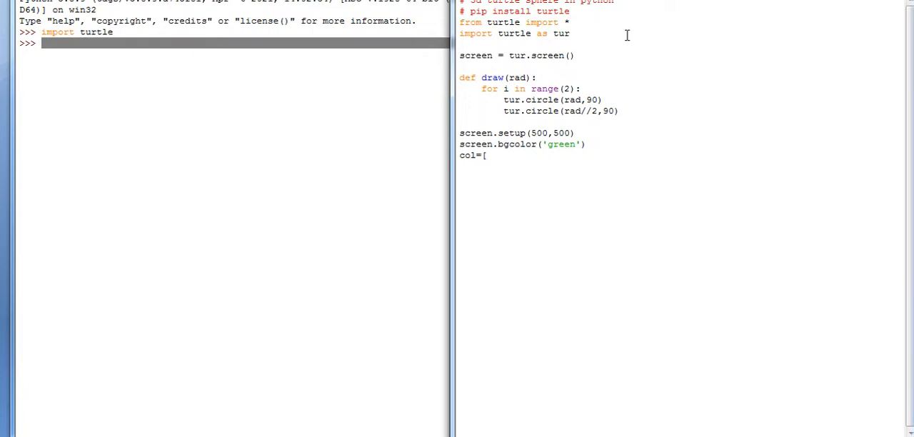
type("'")
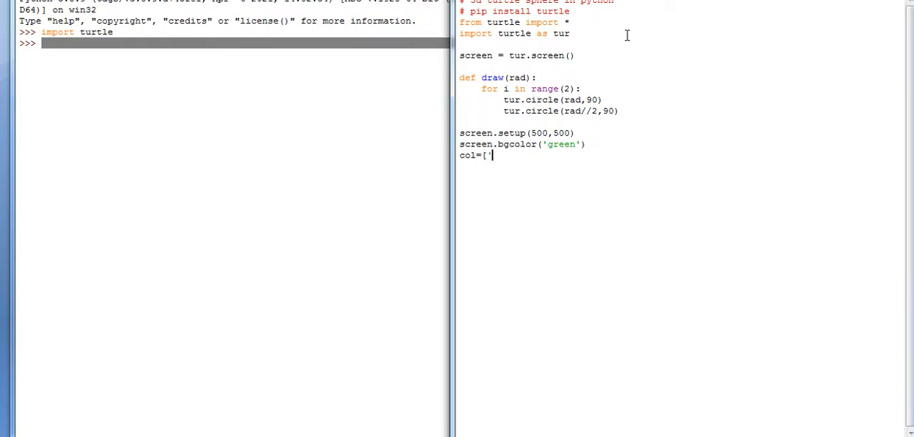
type("violet")
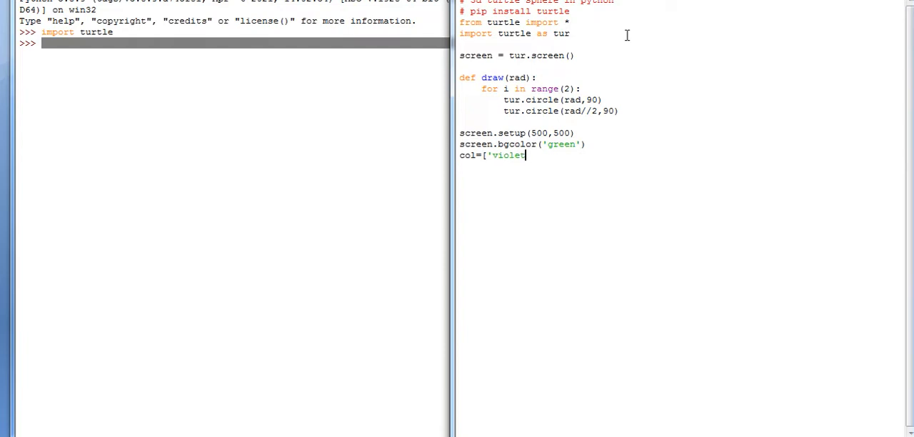
type(",'")
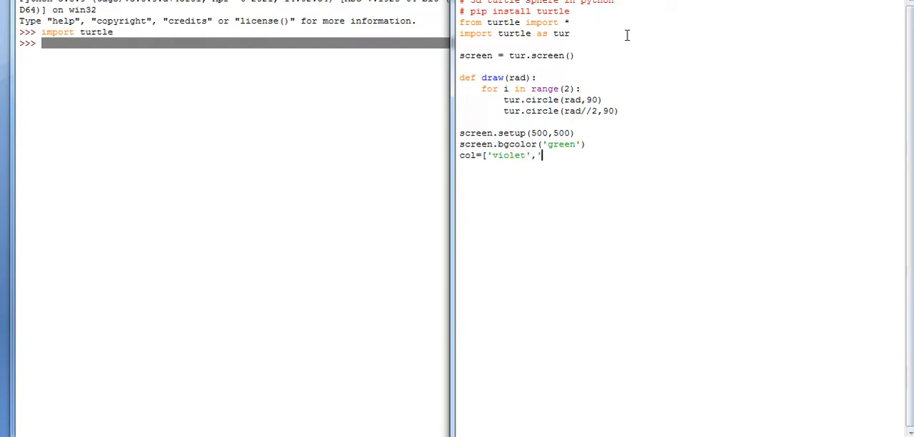
type("blue',")
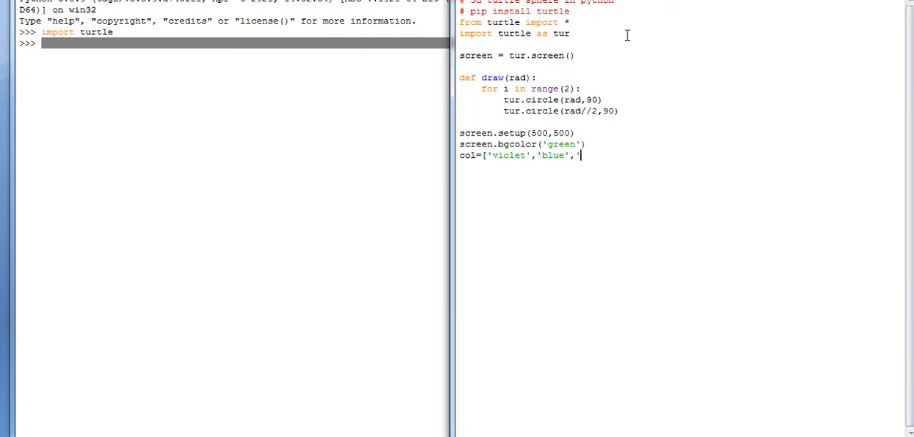
type("'yell")
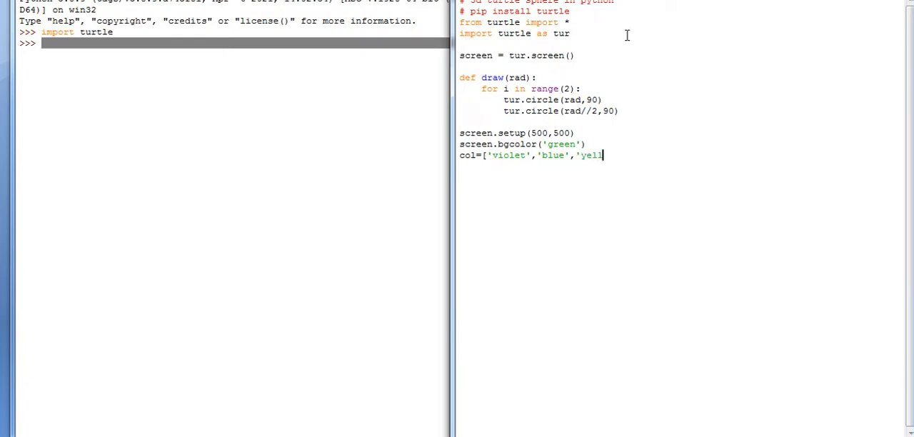
type("o',''")
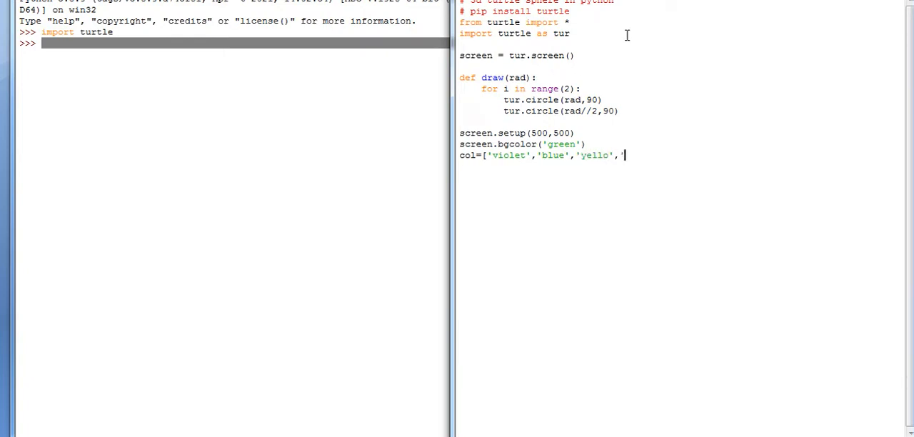
type("'orange'")
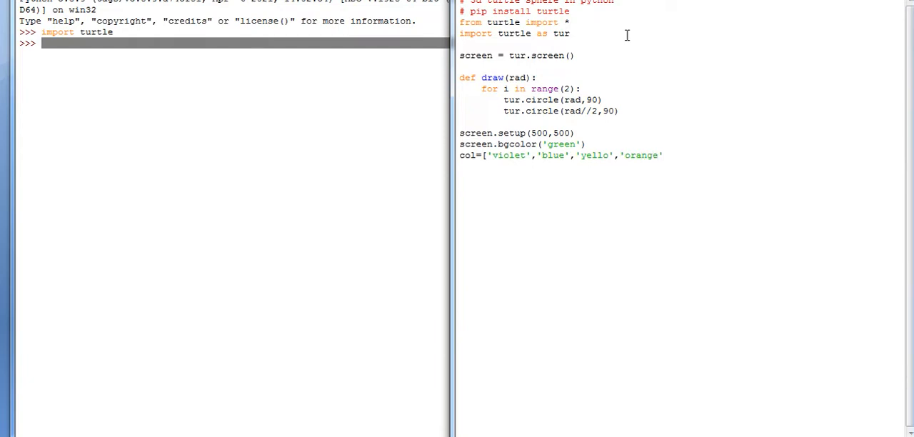
- Add 'red' and 'black' and close the col list bracket
type(",'red'")
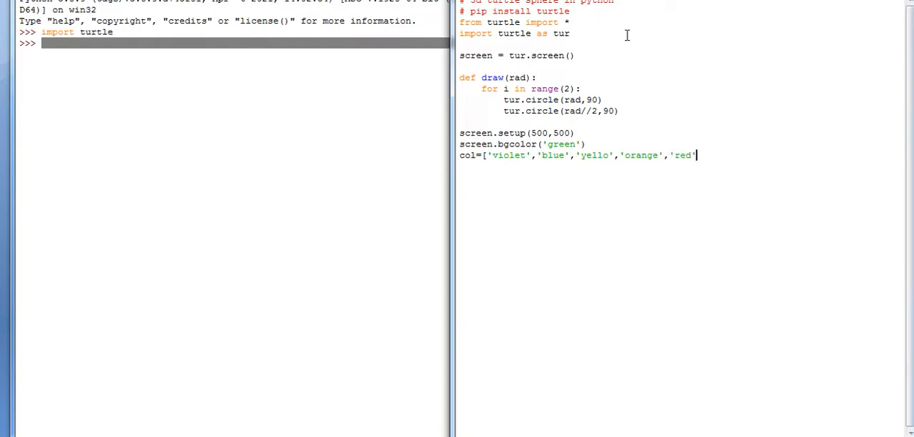
type(",'")
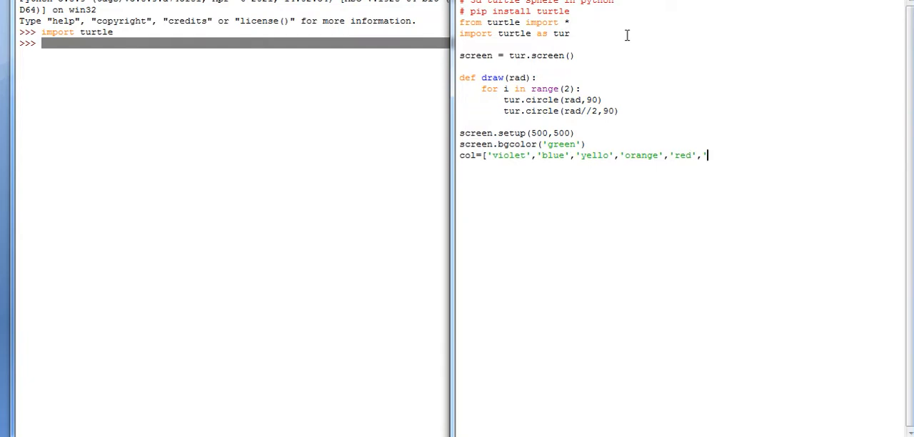
type("'gr")
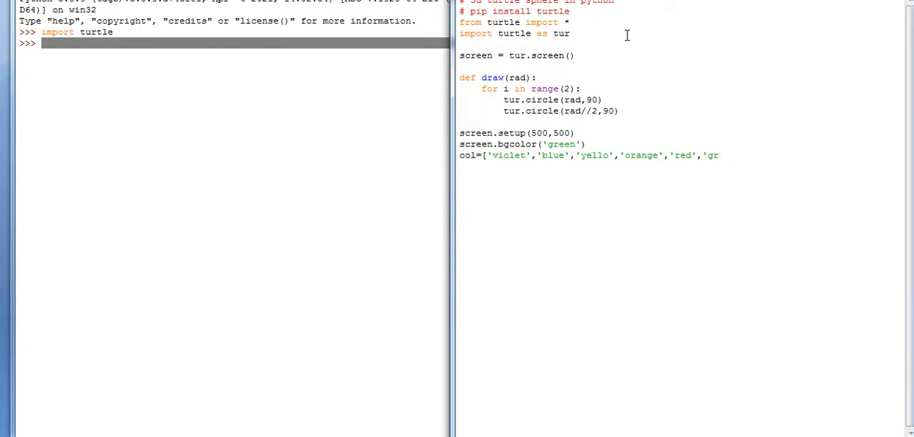
type("'blac")
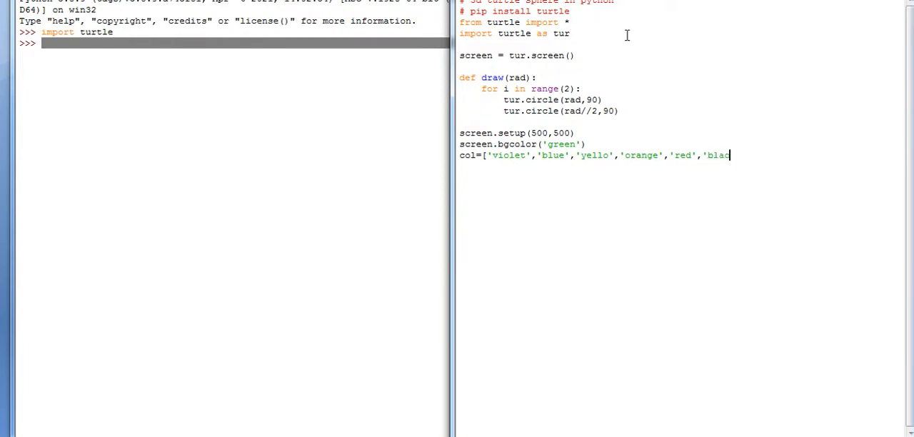
type("k']")
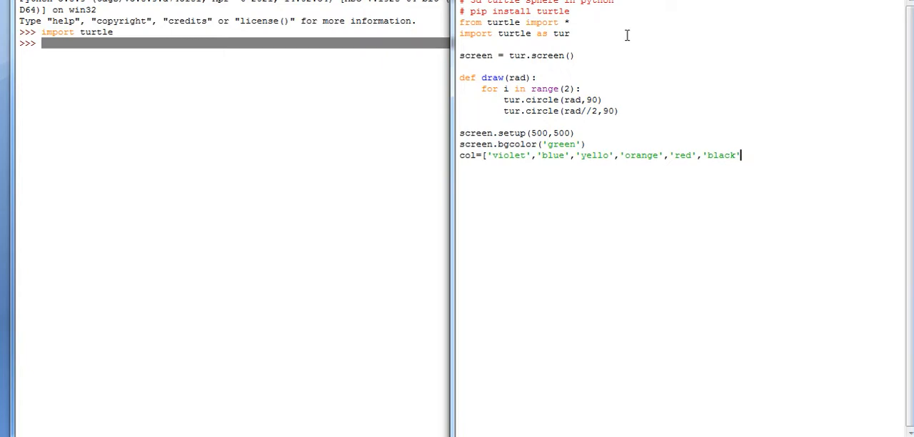
type("]")
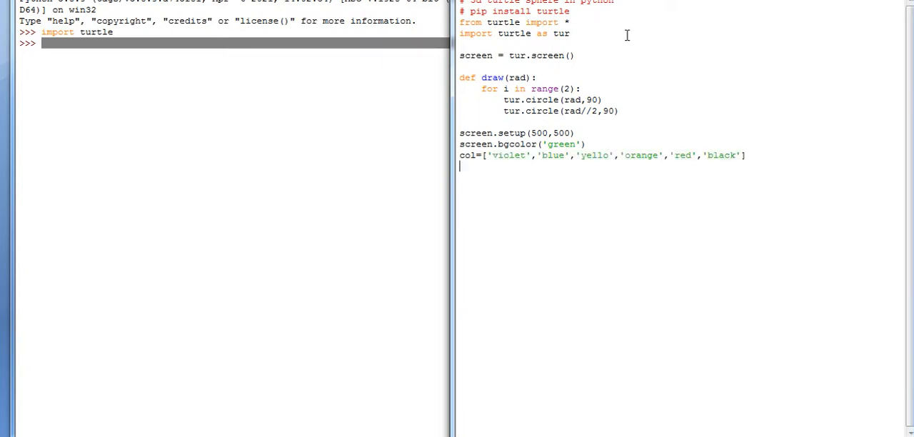
- Set val=10, ind=0 and tur.speed(100) below the colour list
type("val=")
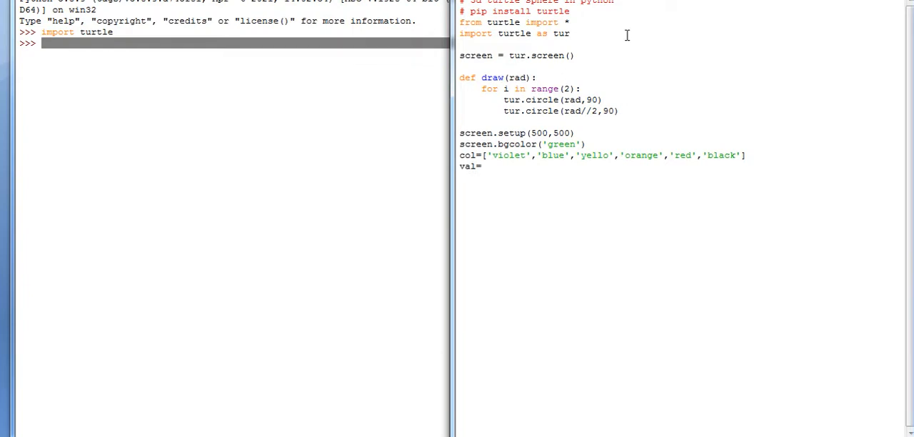
type("10")
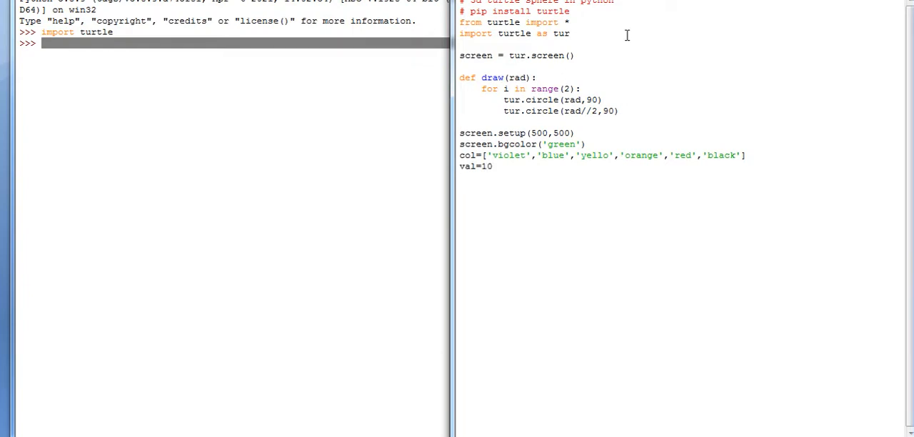
type("ind=")
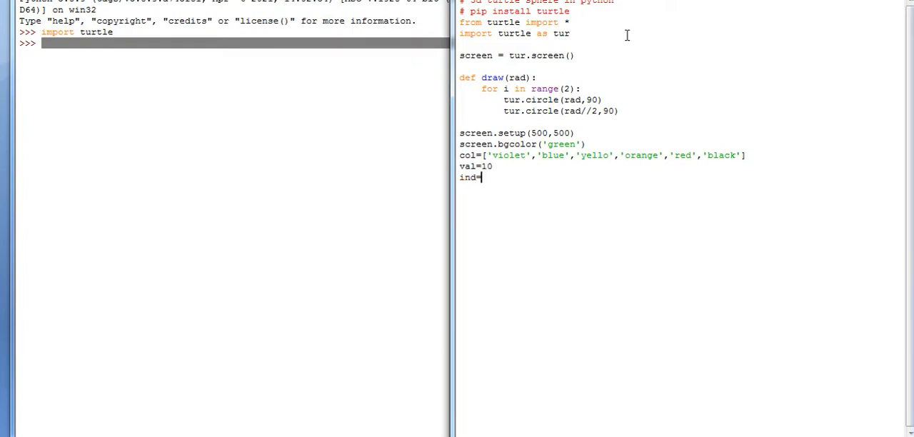
type("0")
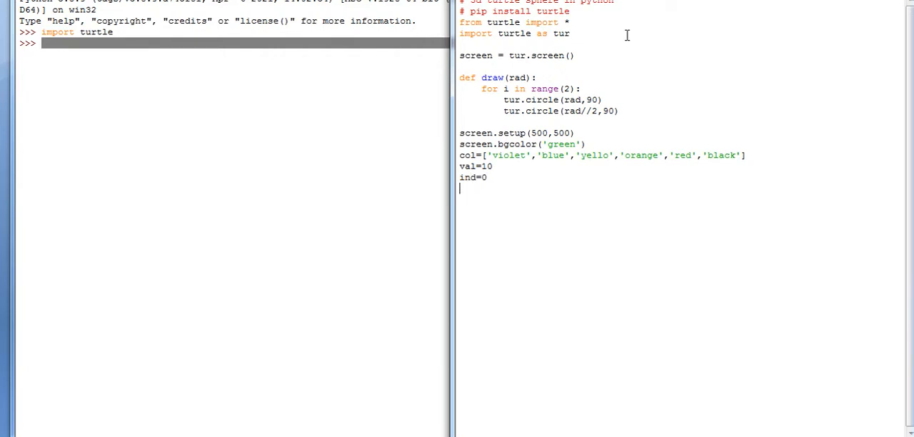
type("tur.spe")
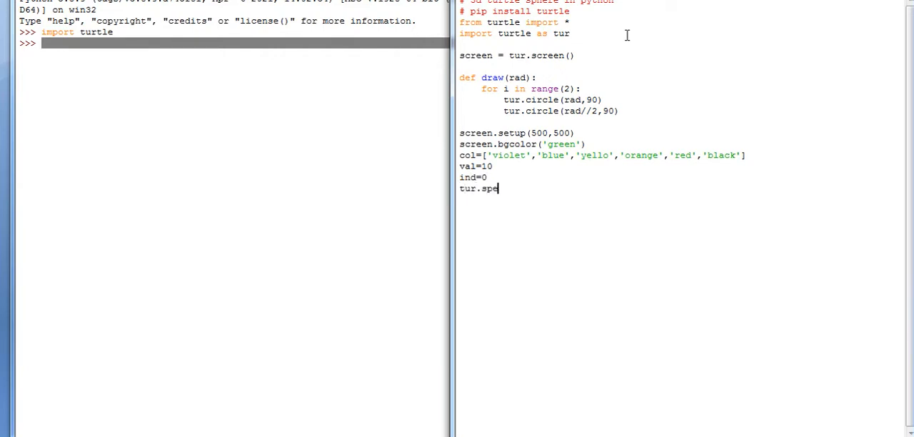
type("ed(1")
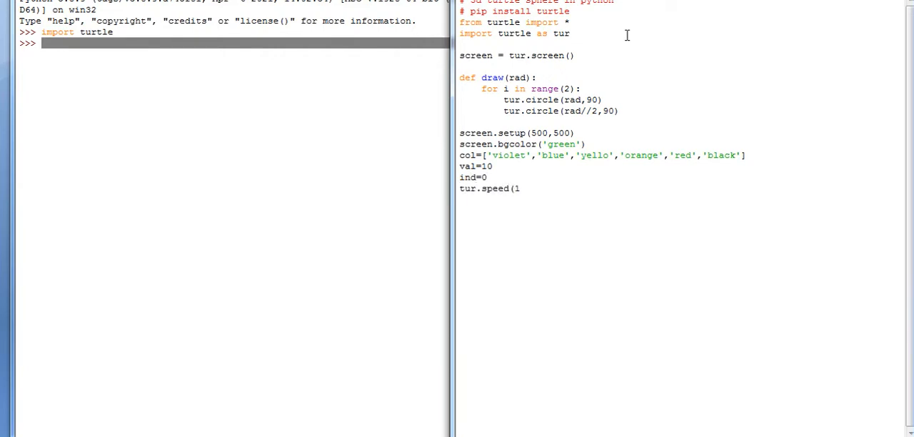
type("100)")
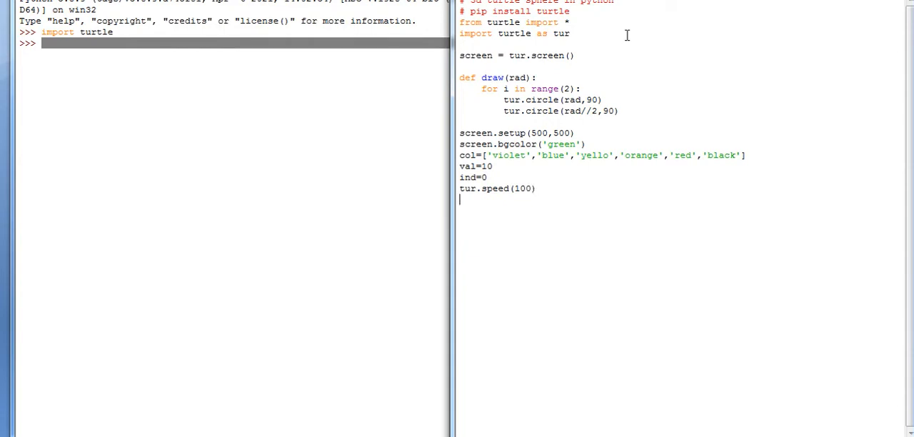
type("fo")
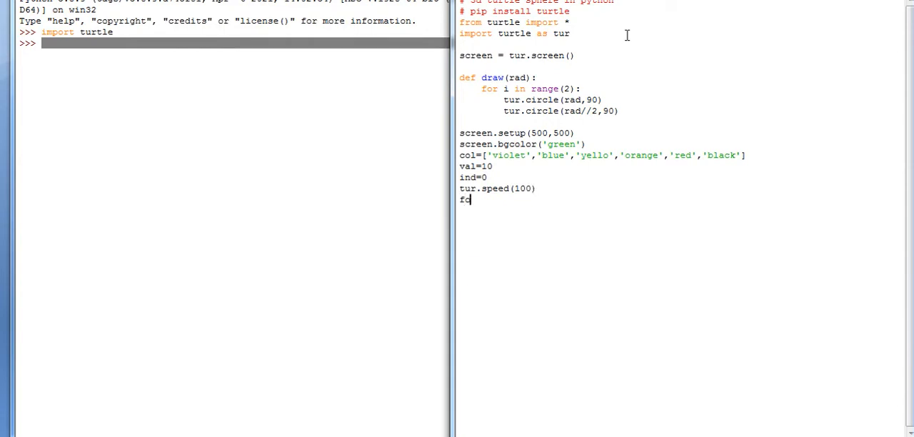
- Start a 36-step loop setting heading -val and colour col[ind]
type("or i in t")
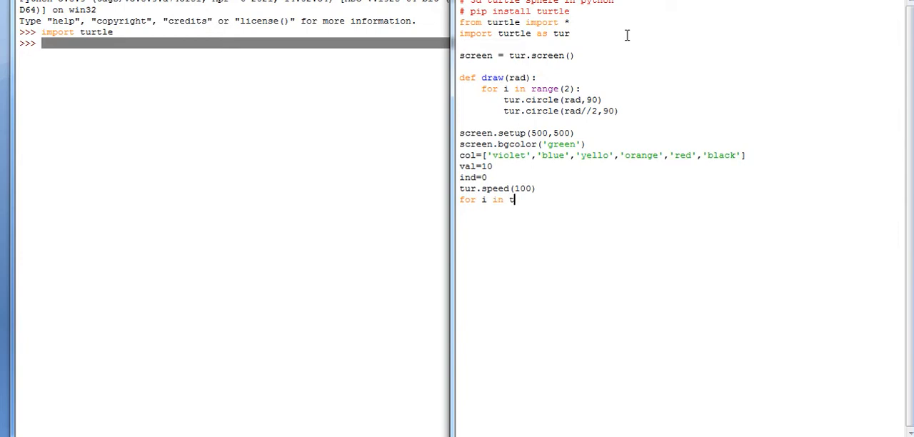
type("an")
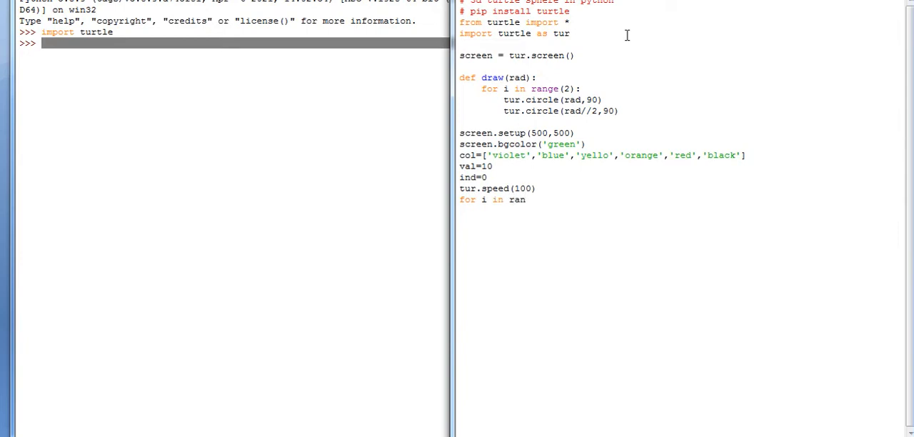
type("ge")
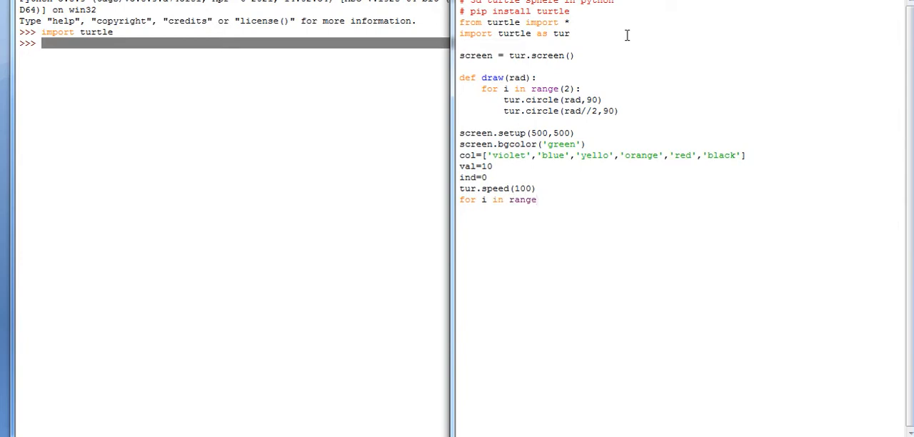
type("(36):")
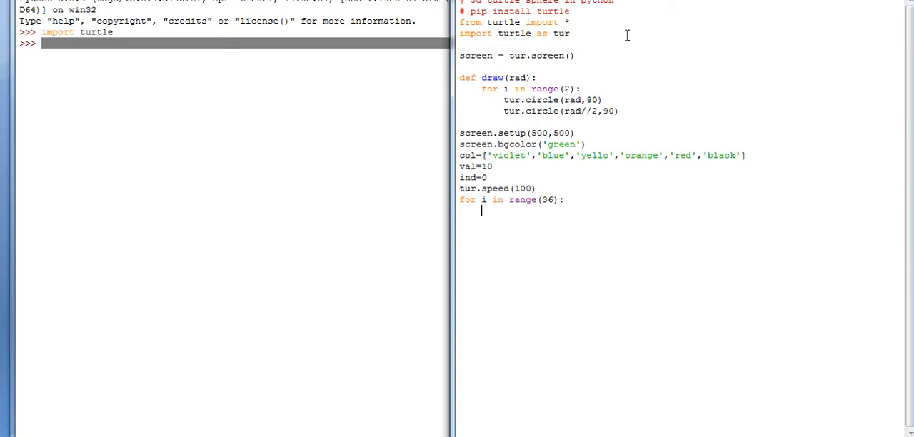
type("tur.se")
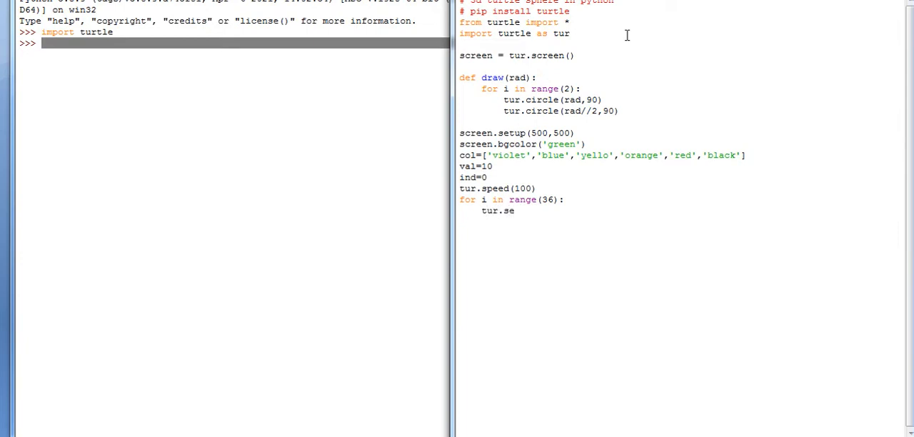
type("th(-")
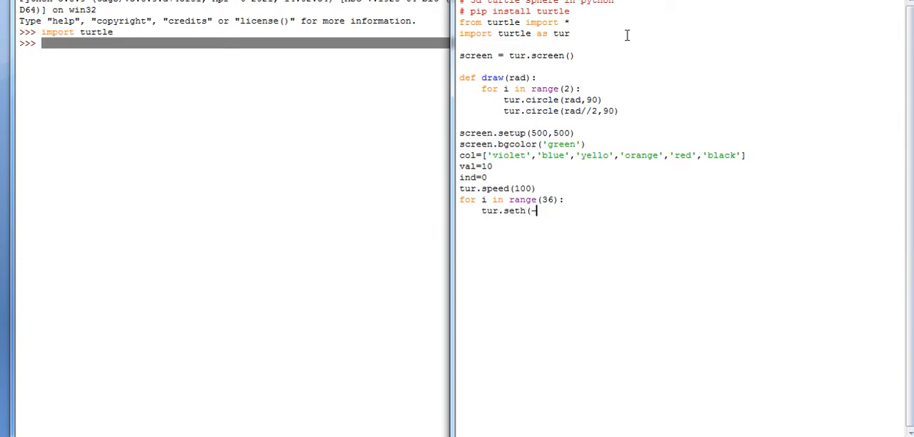
type("val)")
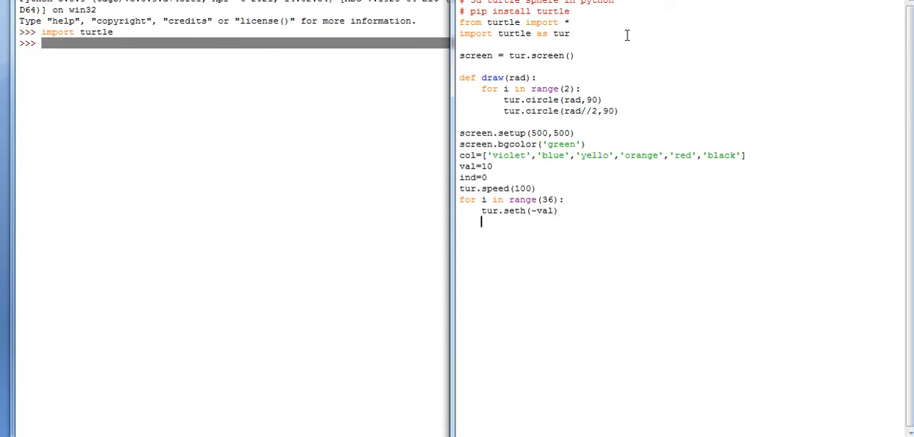
type("tur.col")
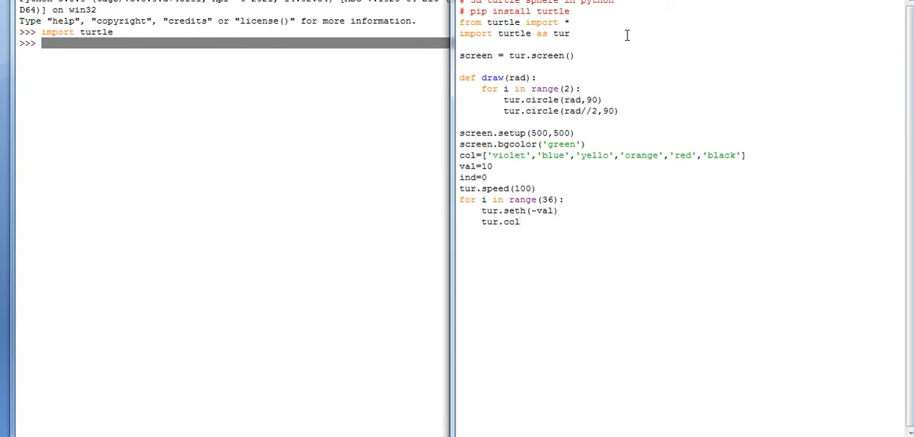
type("or")
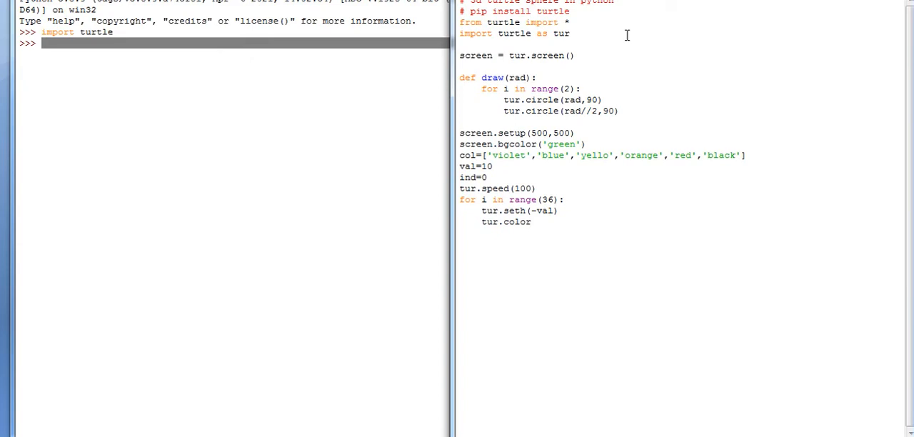
type("(col")
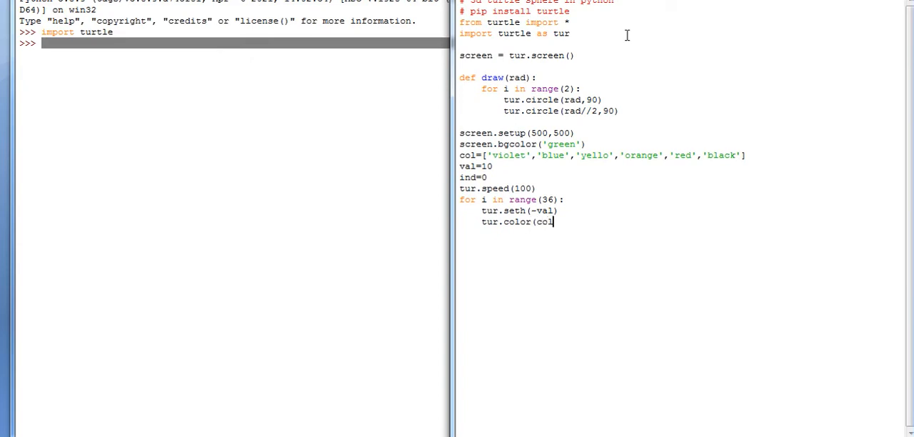
type("[in")
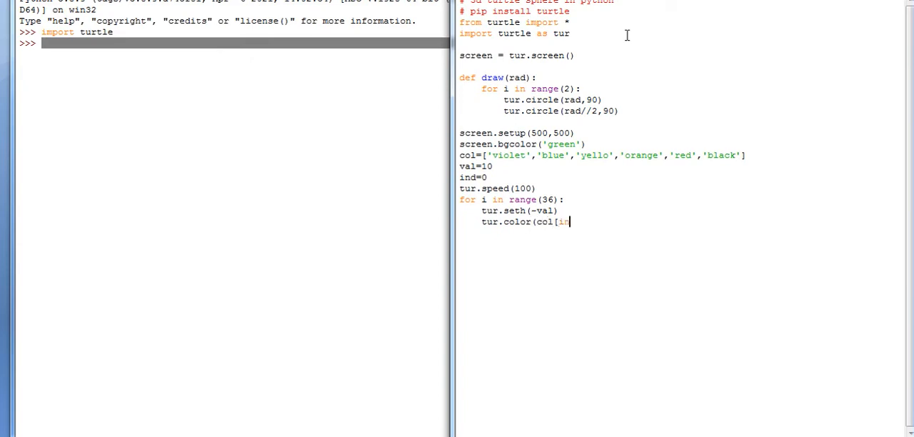
type("nd])")
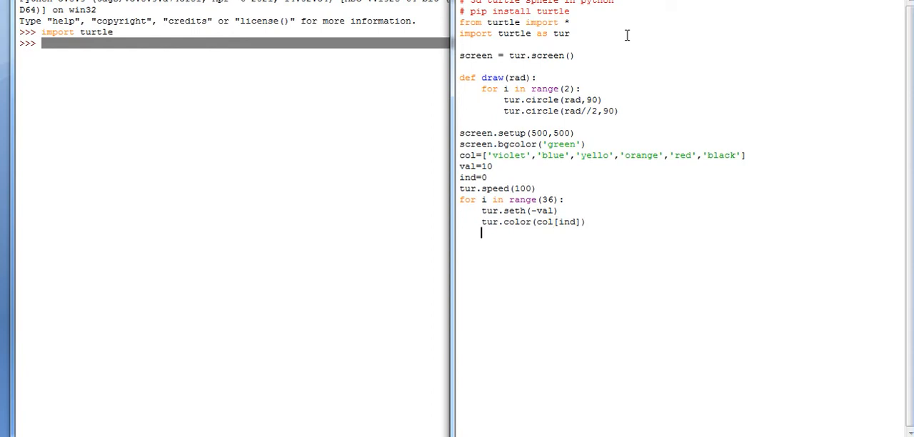
- Reset ind to 0 when it equals 5, otherwise increment ind by 1
type("i")
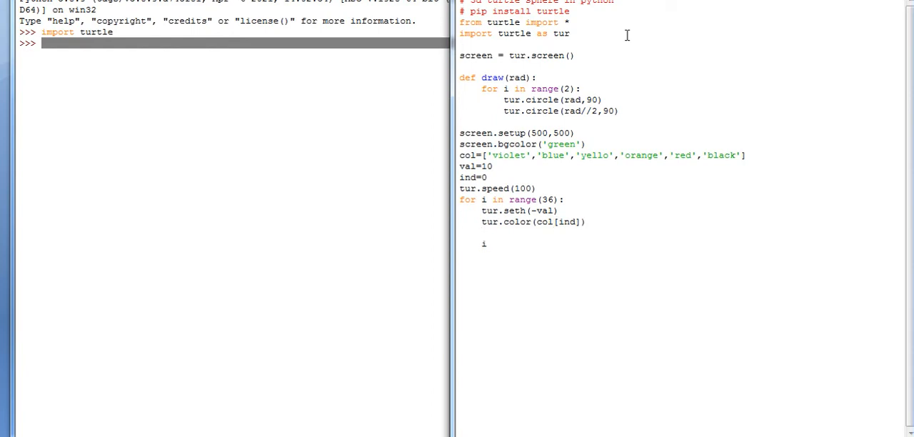
type("if ind")
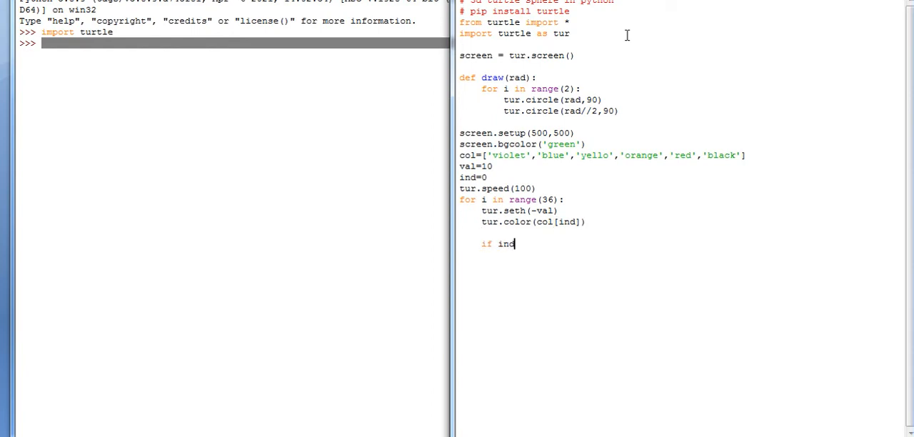
type("=")
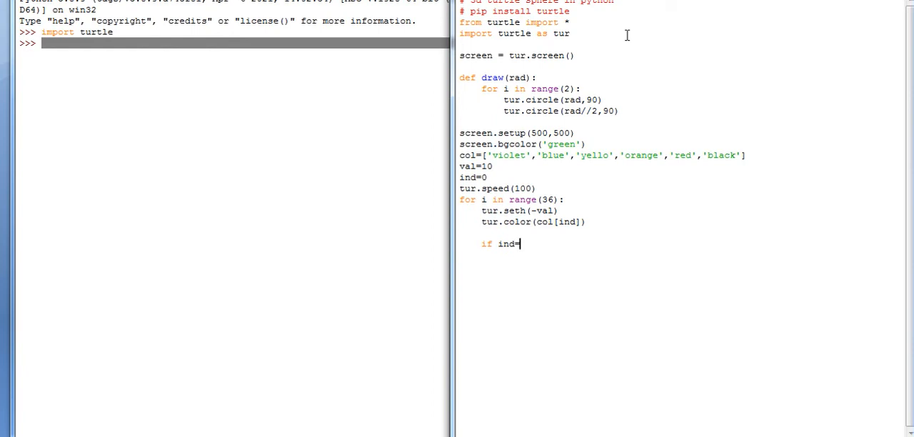
type("-5")
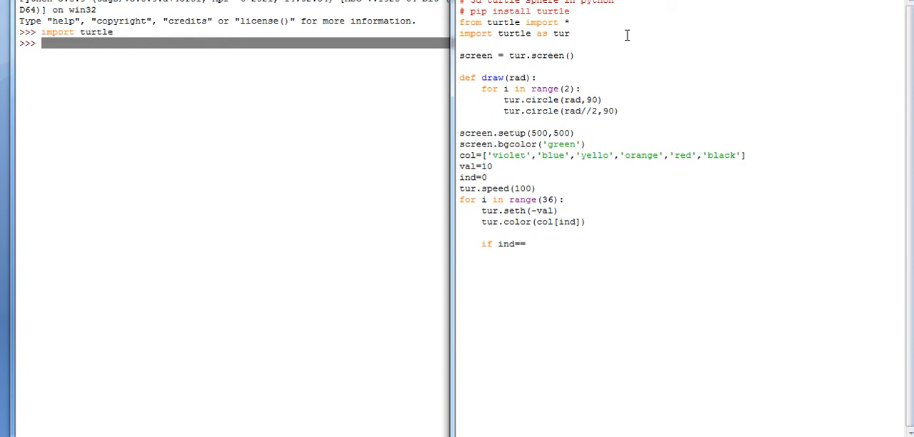
type("5:")
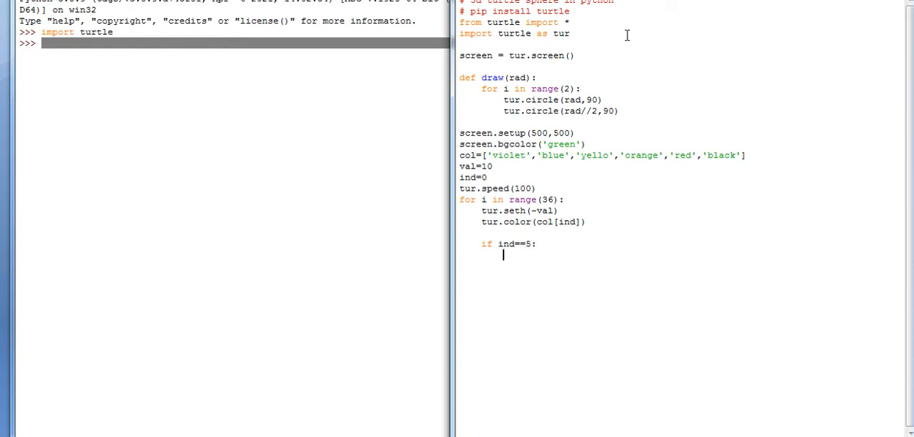
type("ind=0")
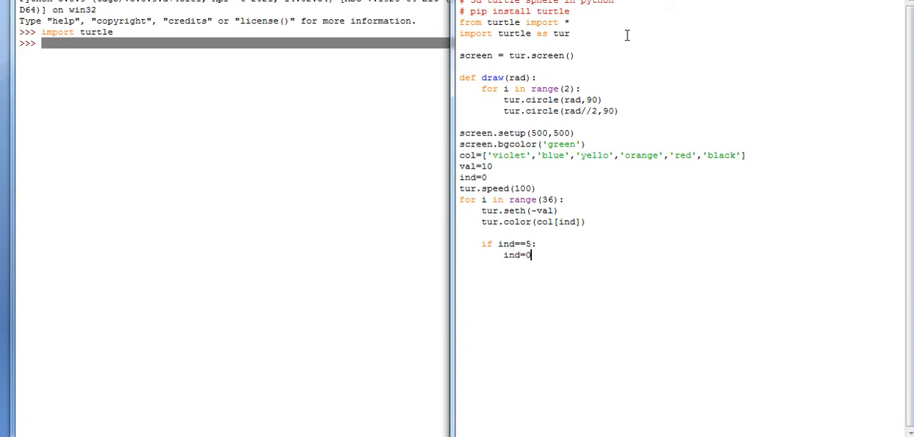
type("e")
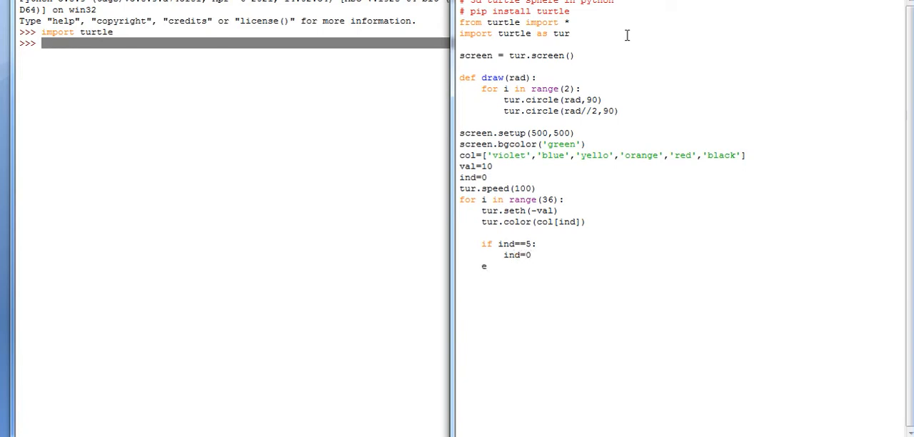
type("lse:")
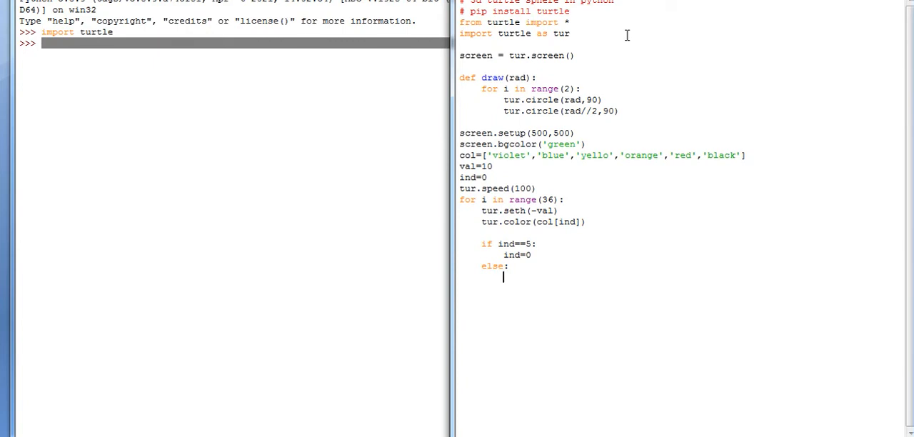
type("ind +")
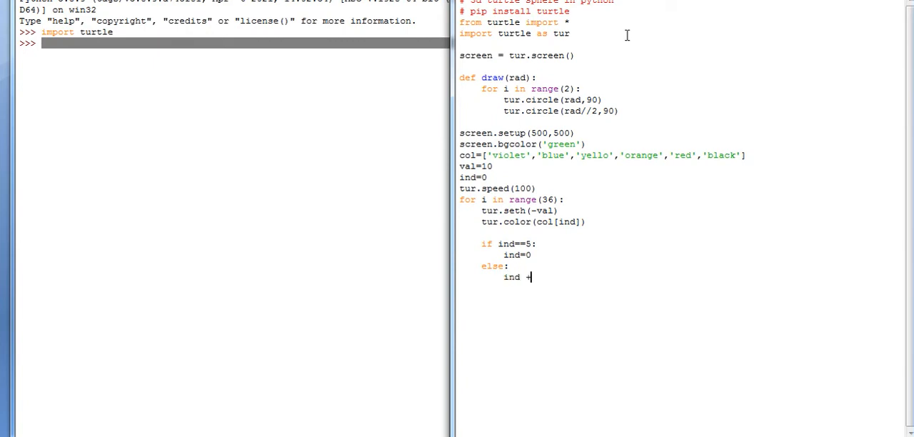
type("1")
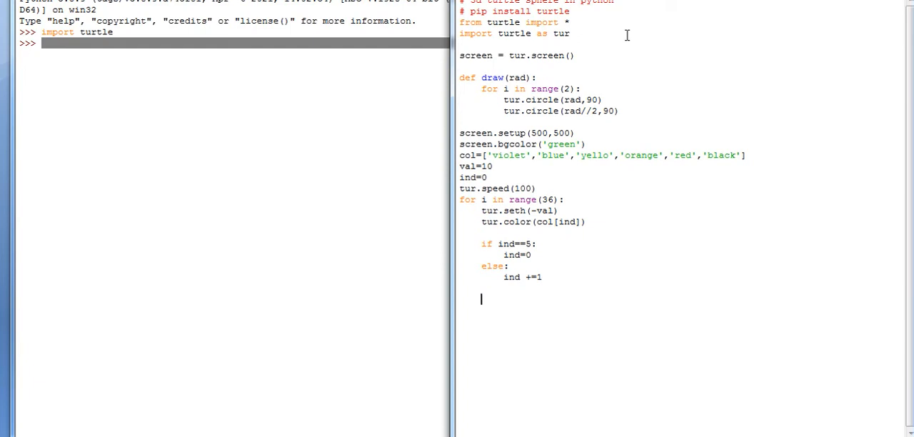
- Call draw980) and val += 10 in the loop, ending the script with tur.hideturtle()
type("draw9")
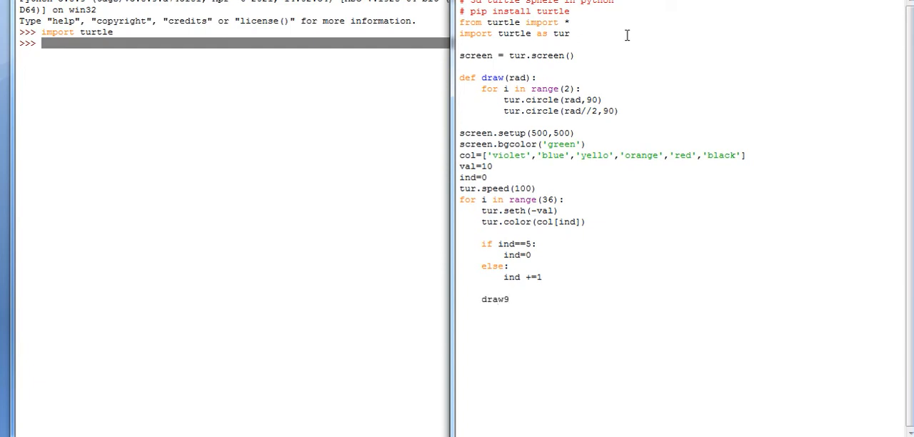
type("80)")
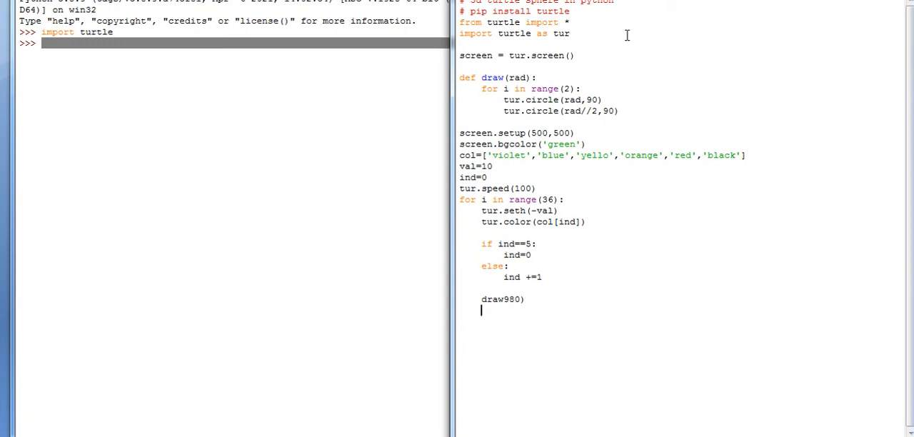
type("val +")
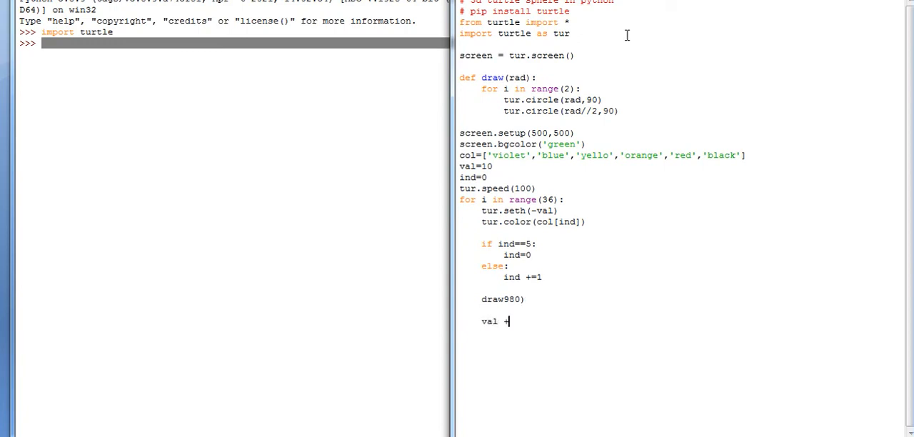
type("=10")
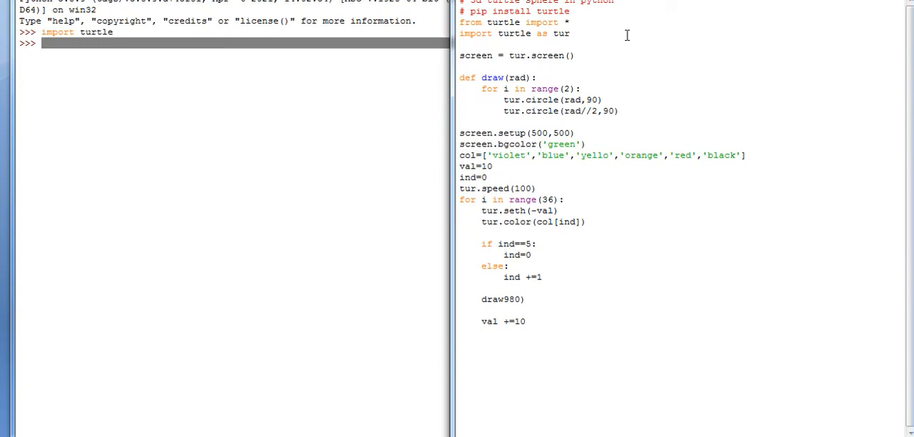
type("tur.hid")
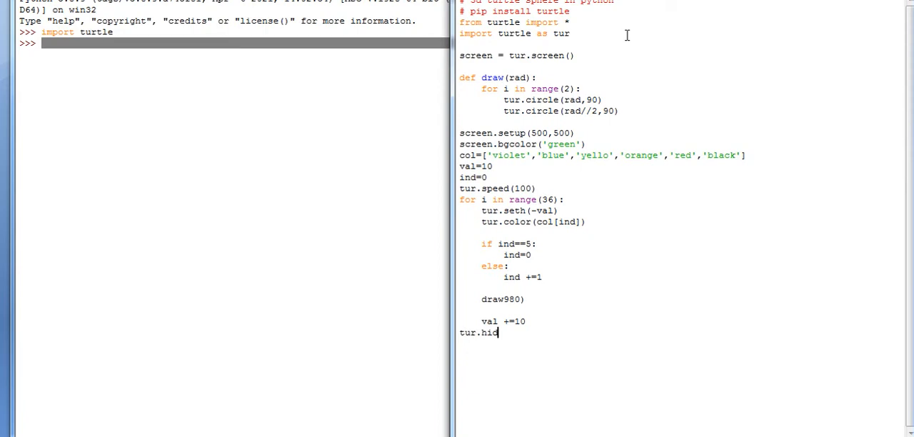
type("eturt")
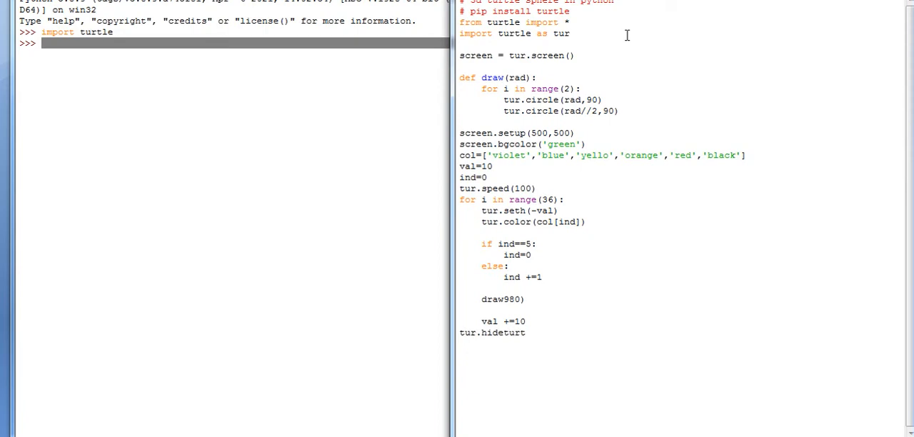
type("le()")
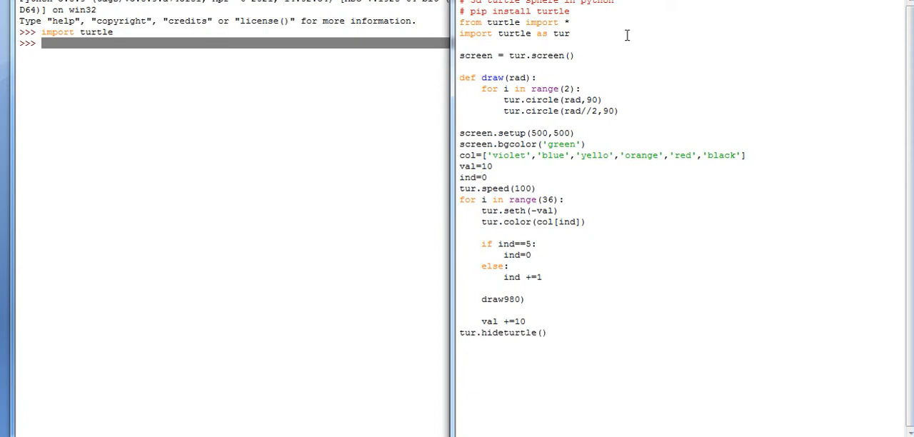
left_click(486, 4)
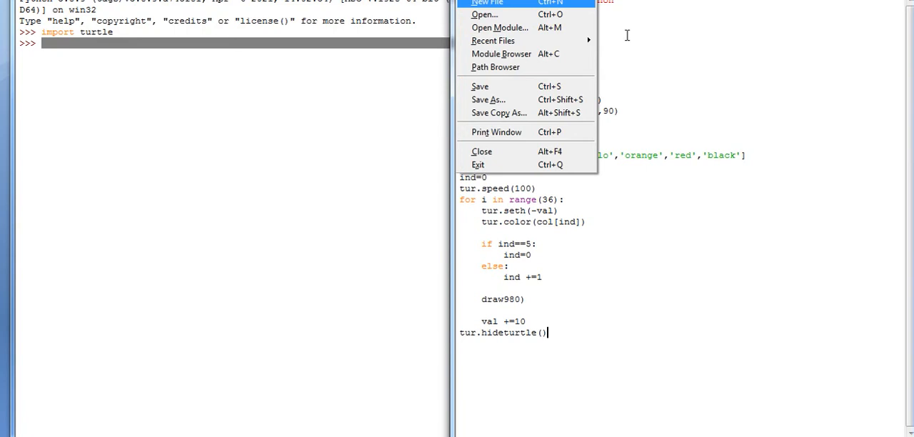
mouse_move(480, 86)
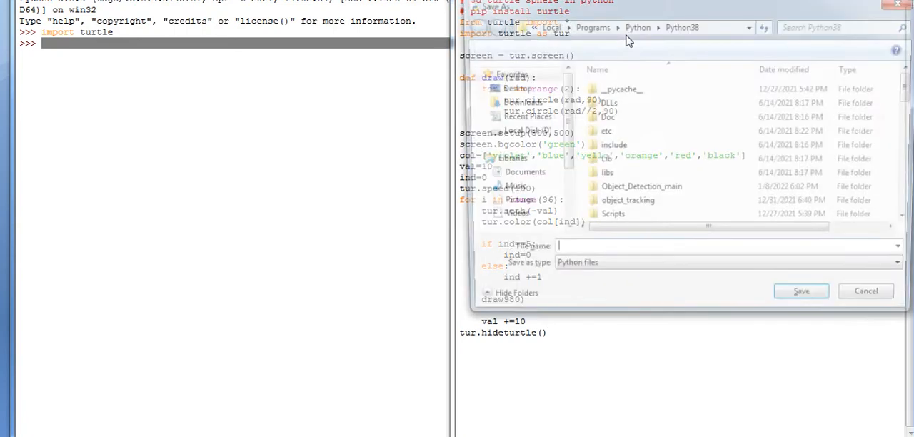
- Save the script under the file name turtsphere3d
type("tu")
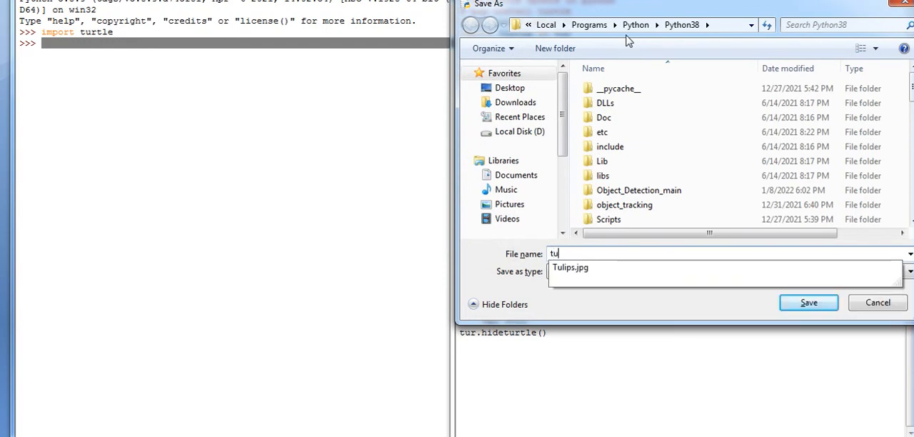
type("rts")
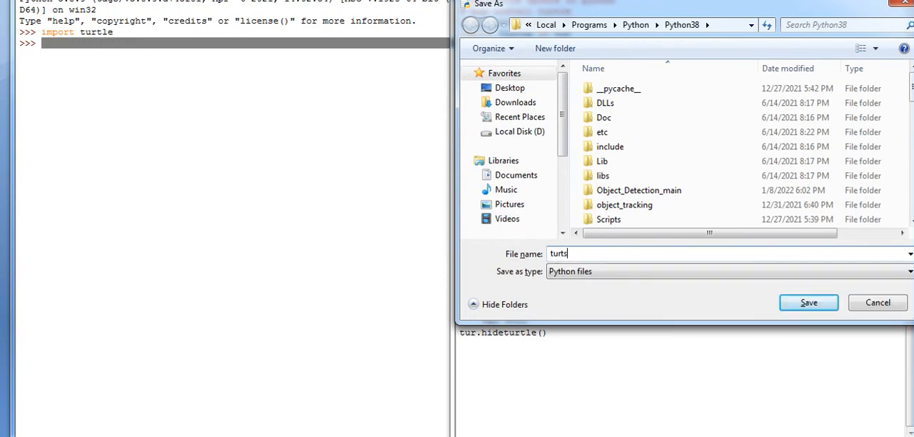
type("phere3d")
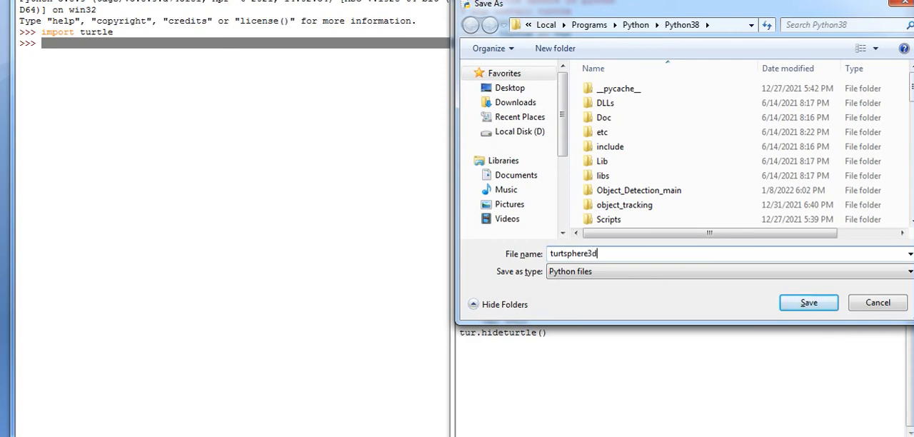
left_click(808, 302)
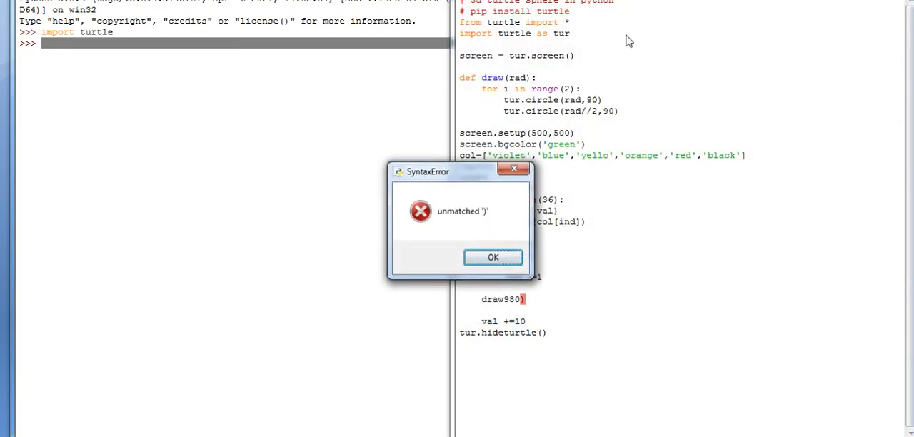
- Dismiss the unmatched ')' error, fix the call to draw(80) and rerun
left_click(492, 258)
type("(")
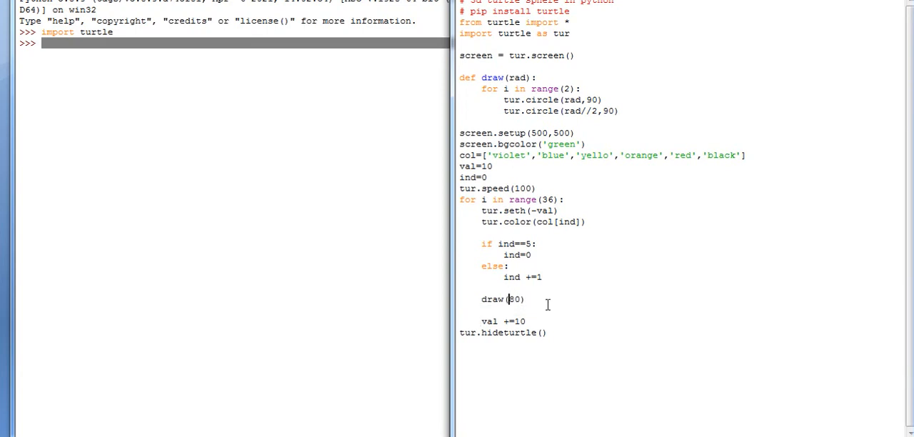
key("F5")
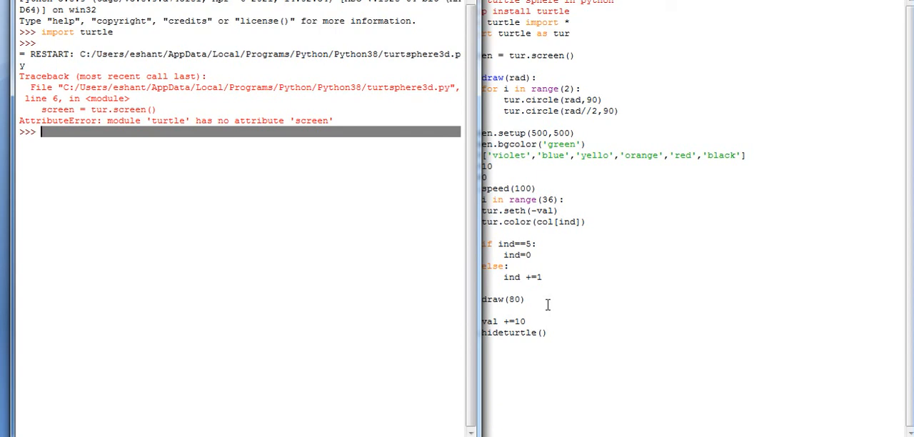
mouse_move(619, 266)
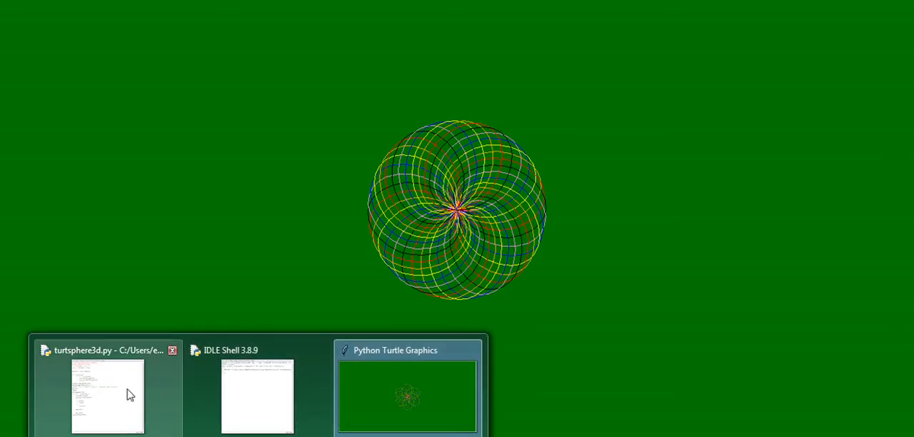
- Bring the corrected turtsphere3d.py editor window in front of the finished sphere drawing
left_click(107, 397)
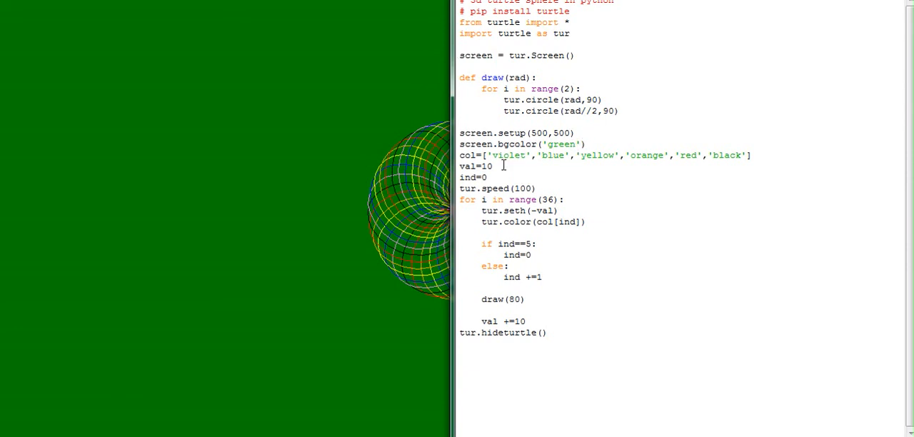
mouse_move(658, 166)
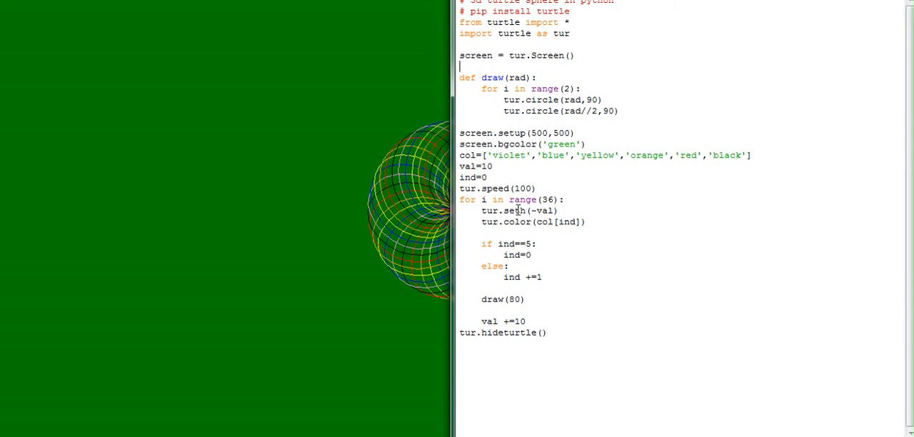
mouse_move(686, 136)
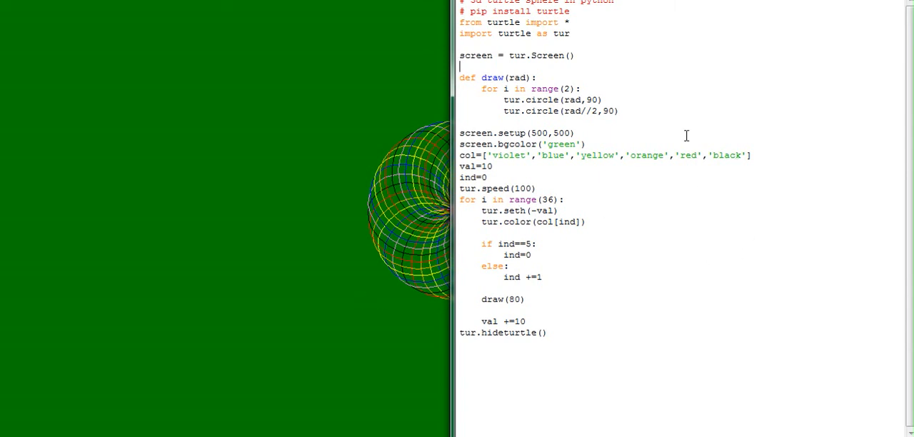